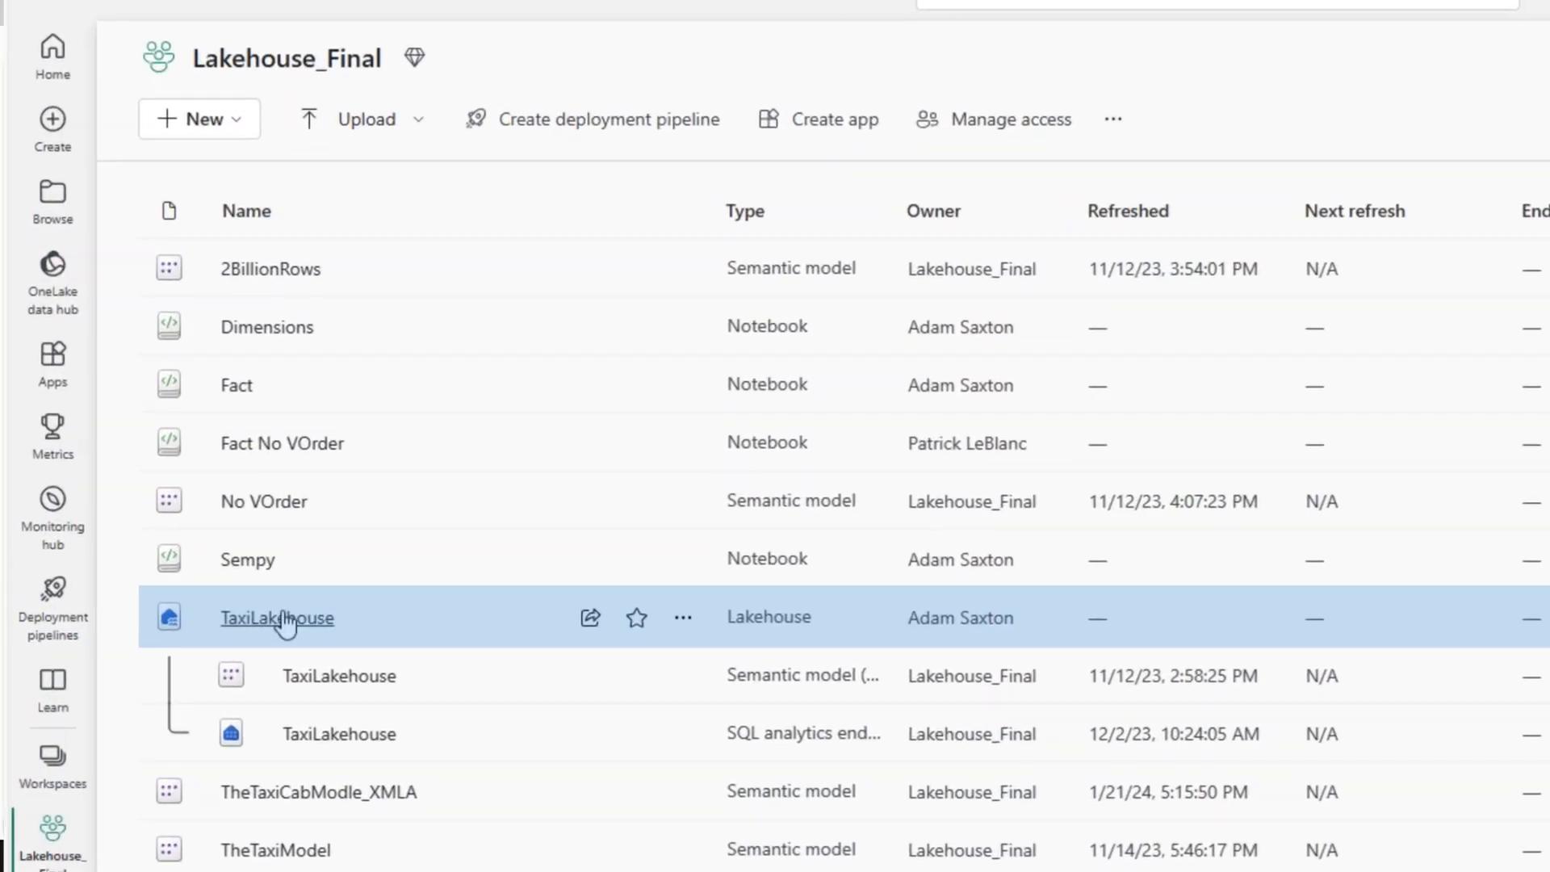
- Open TheTaxiModel's data model from the Lakehouse_Final workspace after visiting TaxiLakehouse
left_click(277, 618)
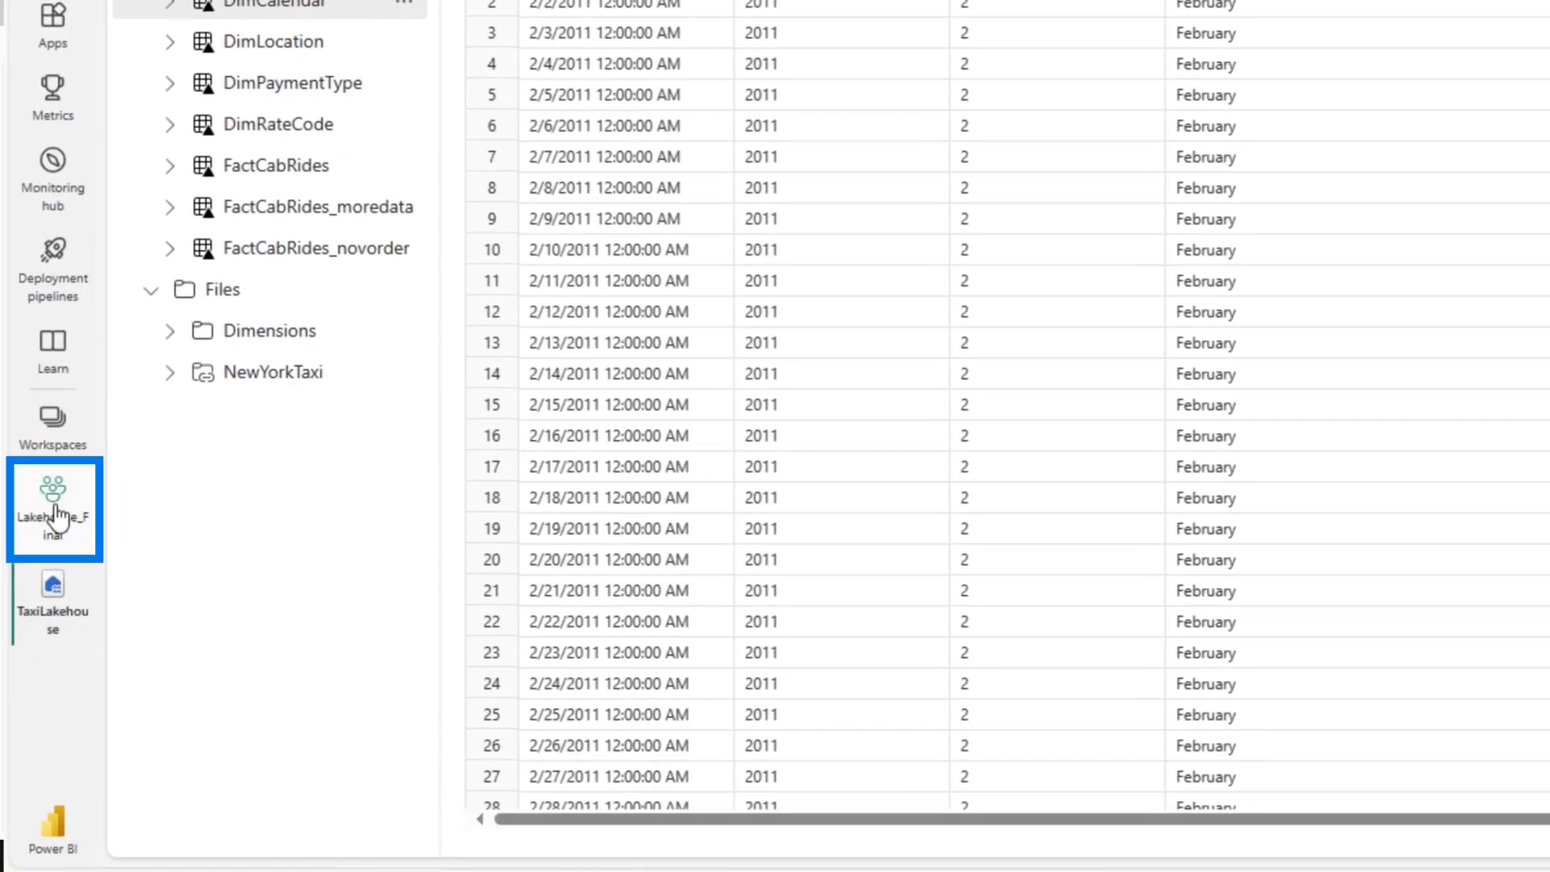
left_click(52, 507)
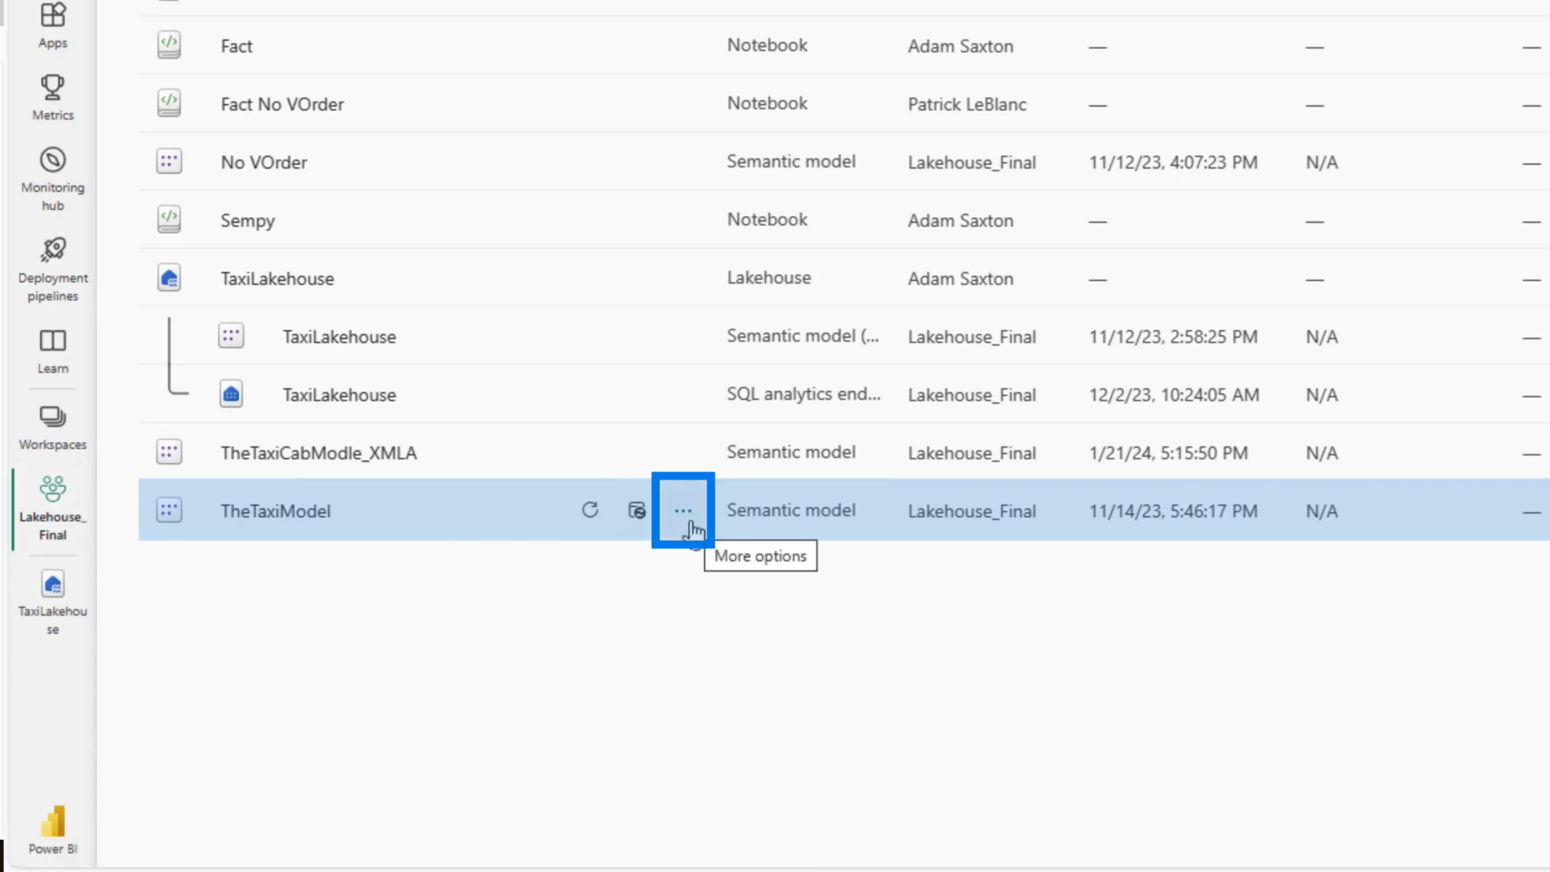
left_click(685, 512)
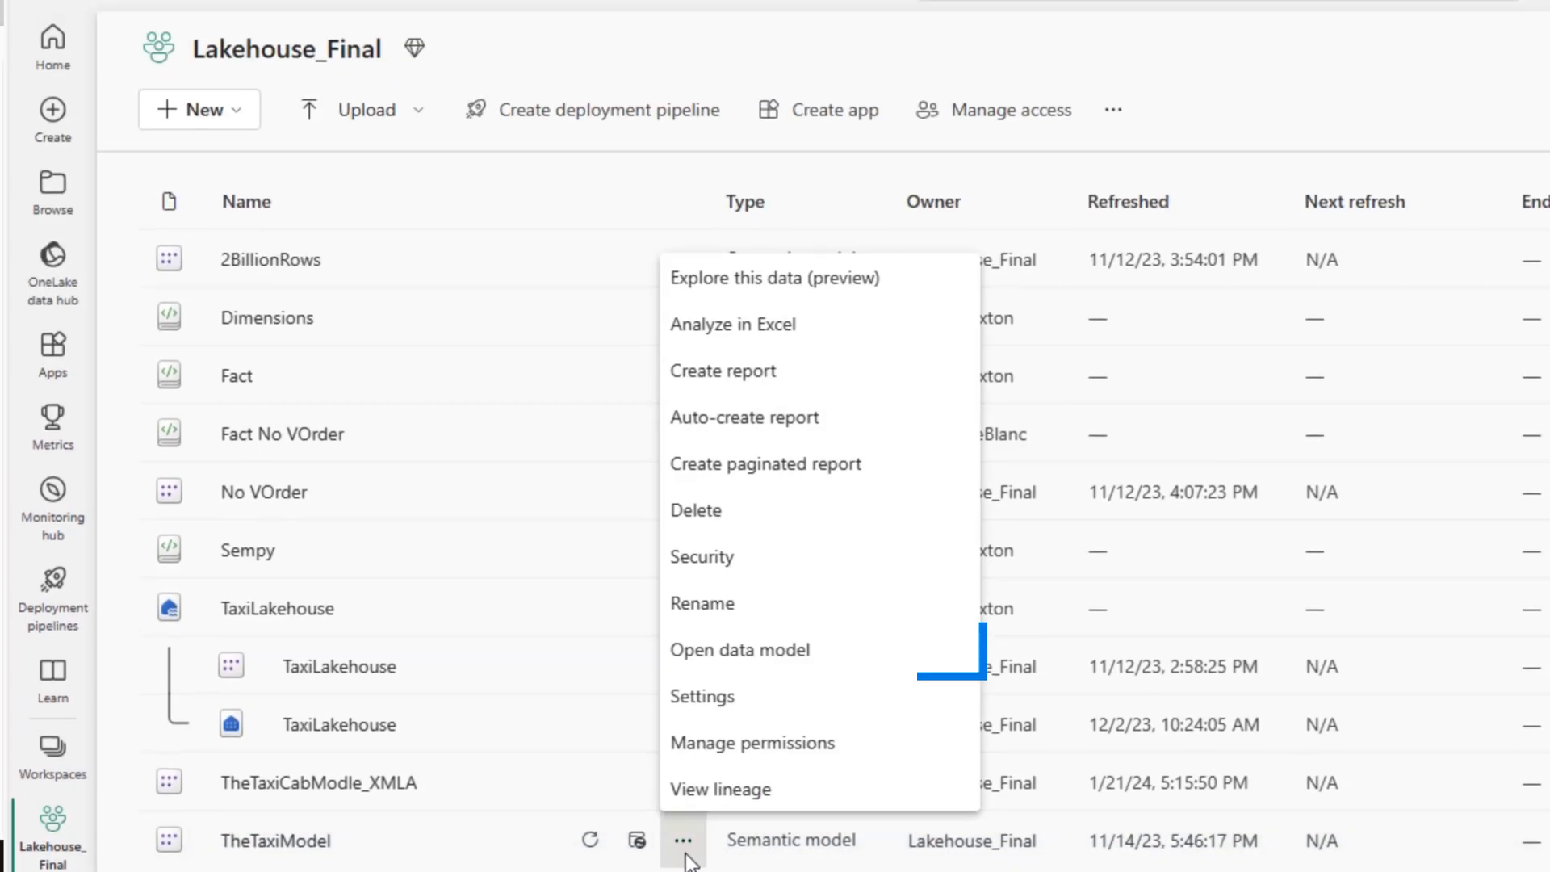
left_click(738, 649)
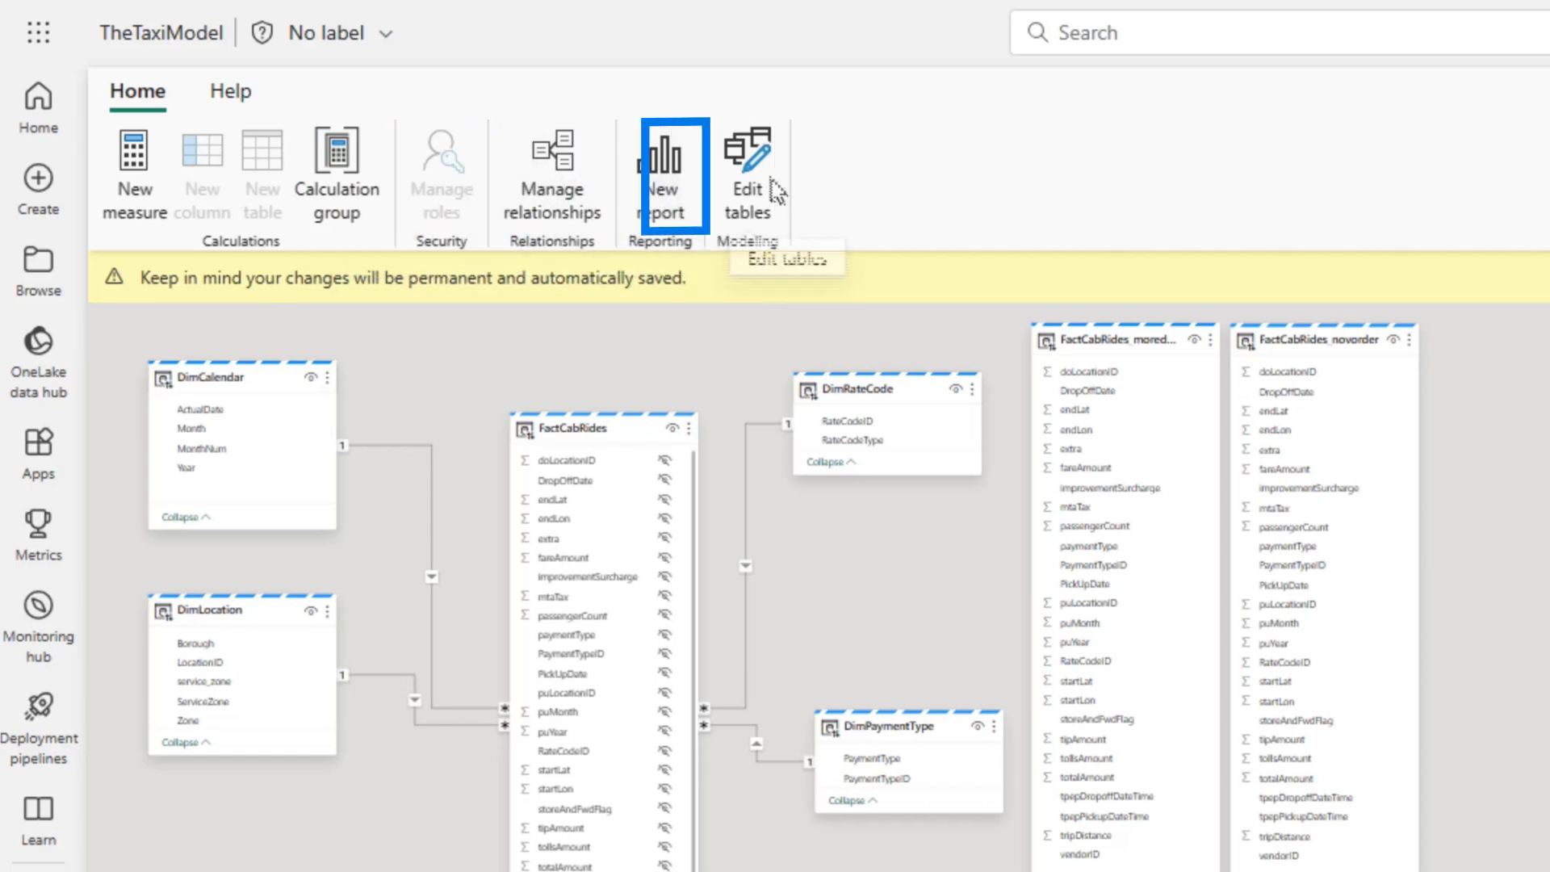
left_click(746, 172)
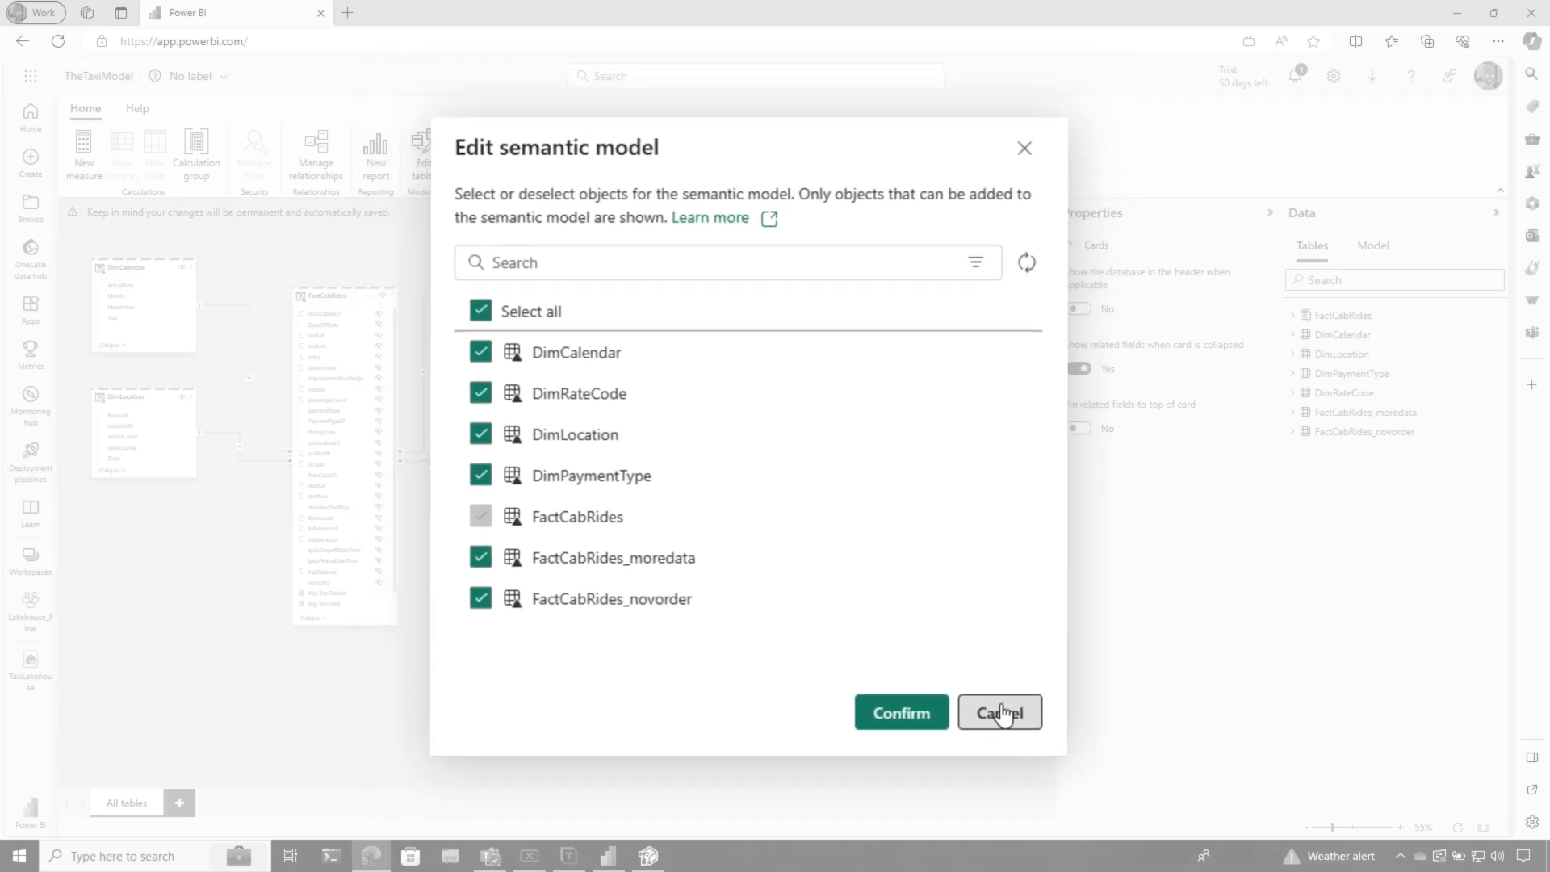
left_click(998, 712)
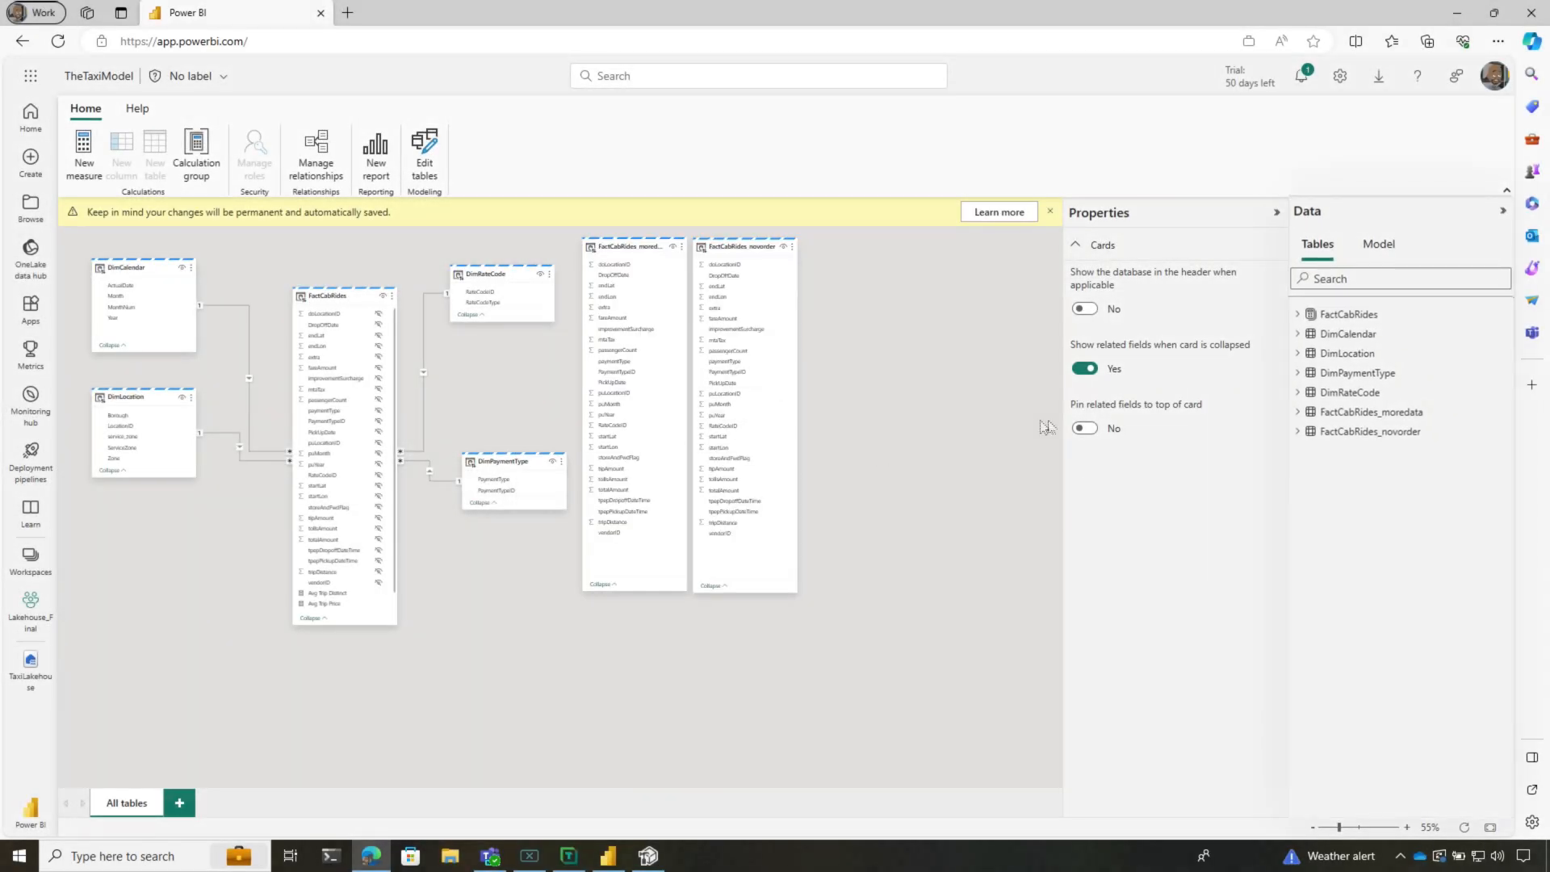
left_click(1377, 244)
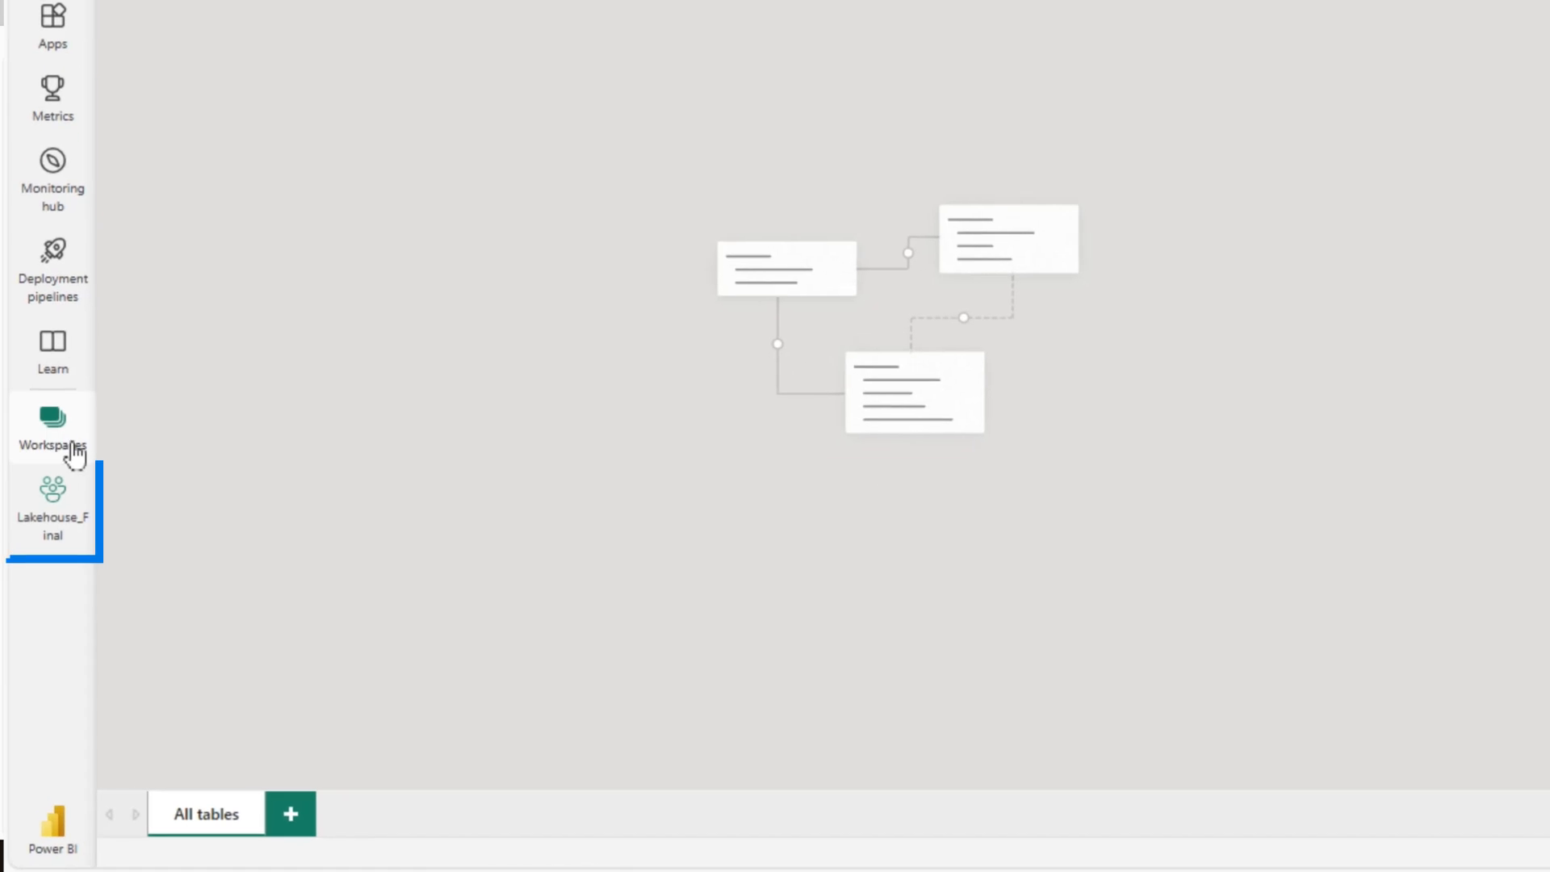
- Return to Lakehouse_Final, then start Open Model from DB in Tabular Editor and cancel it
left_click(52, 426)
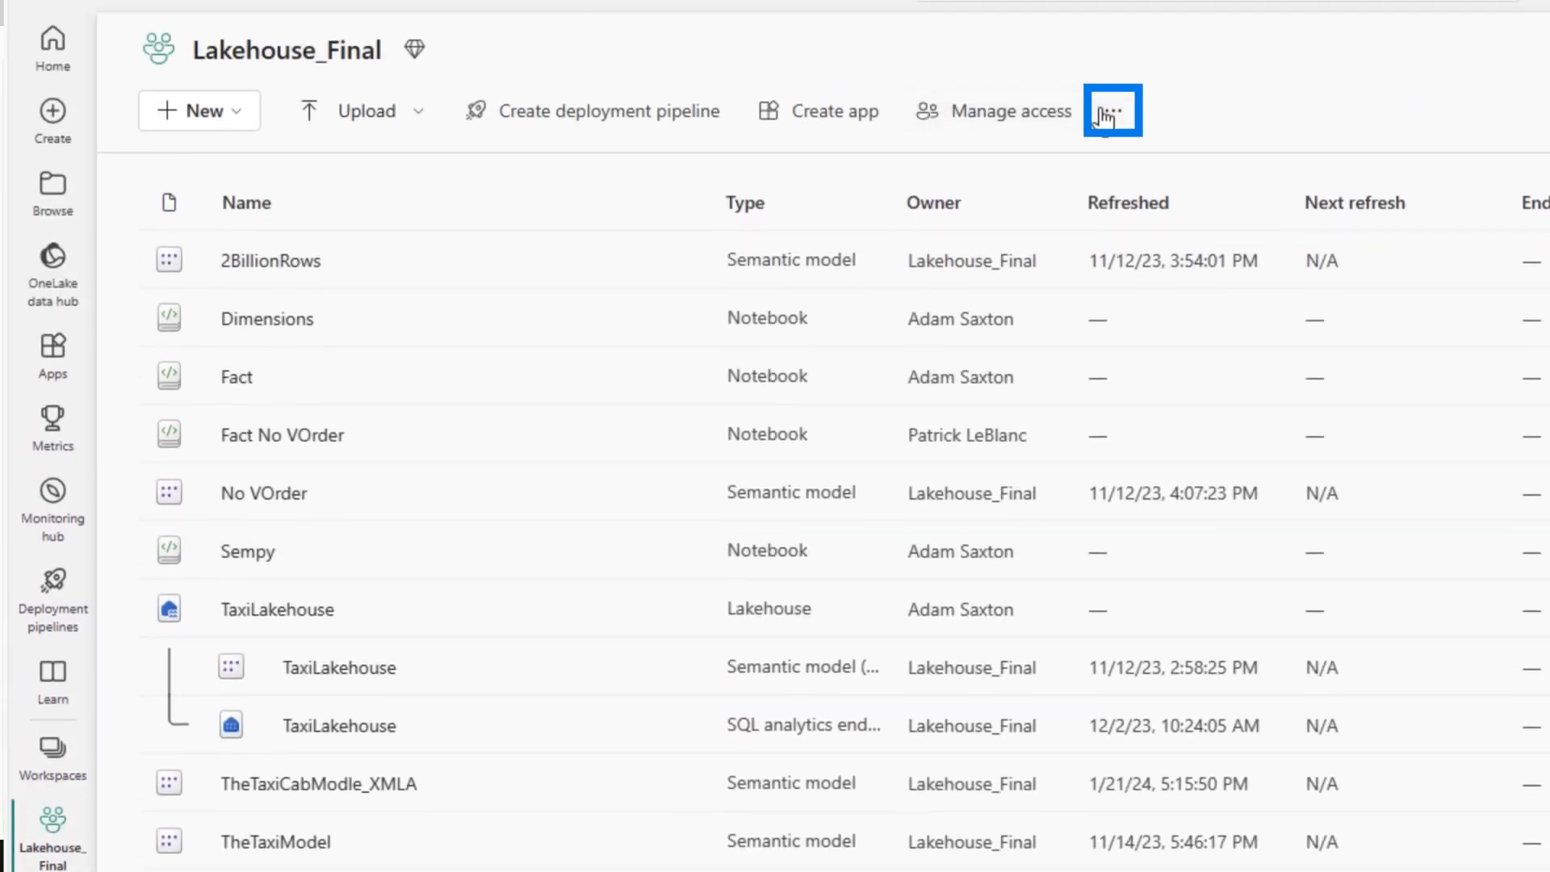
left_click(1111, 110)
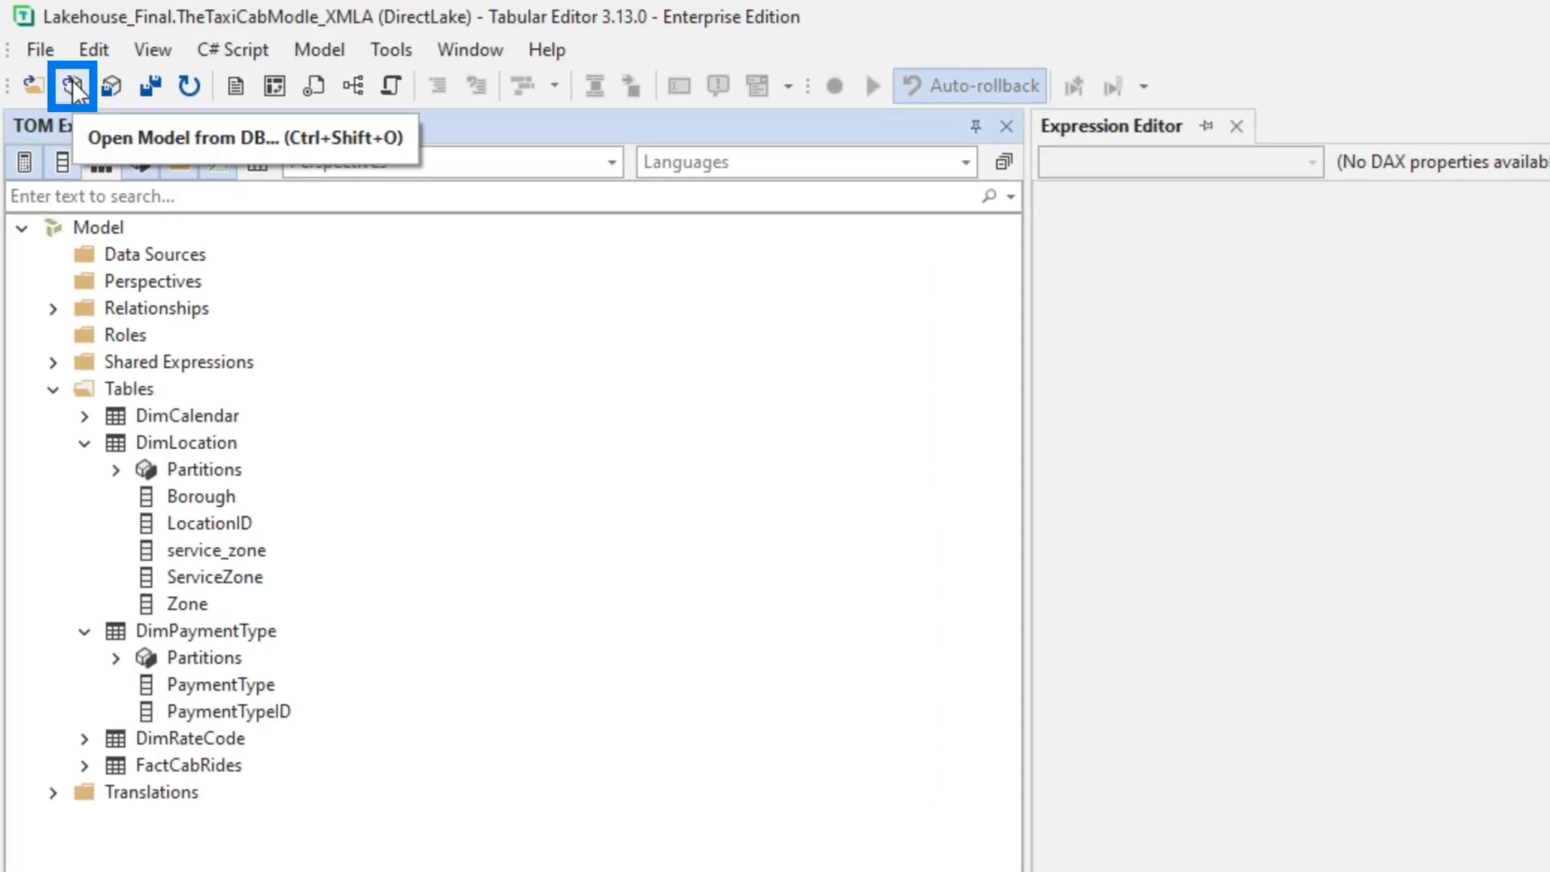
left_click(73, 86)
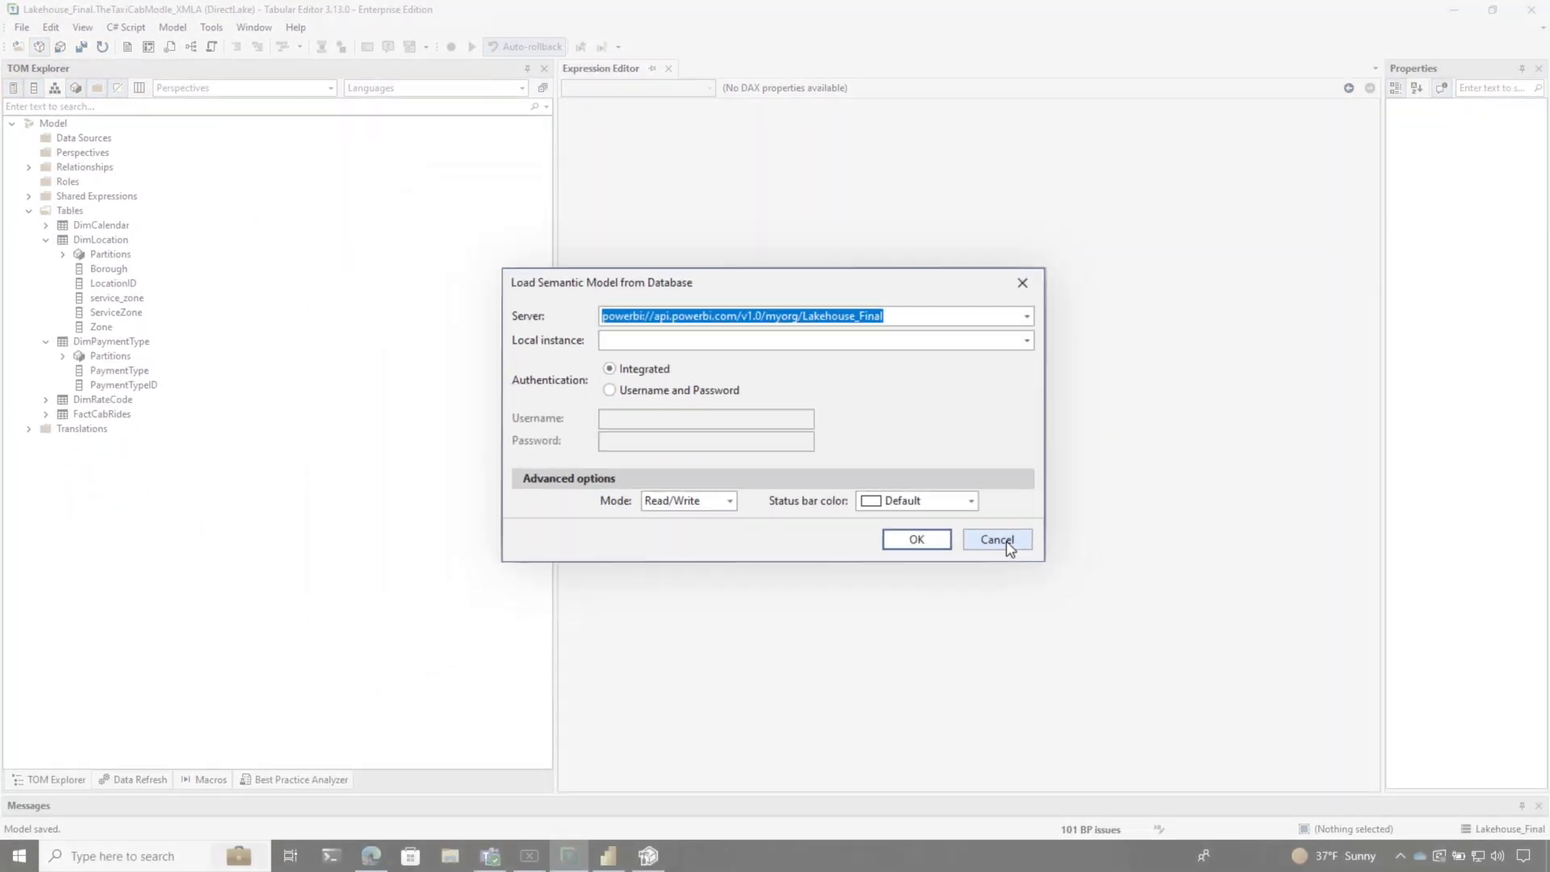
left_click(996, 539)
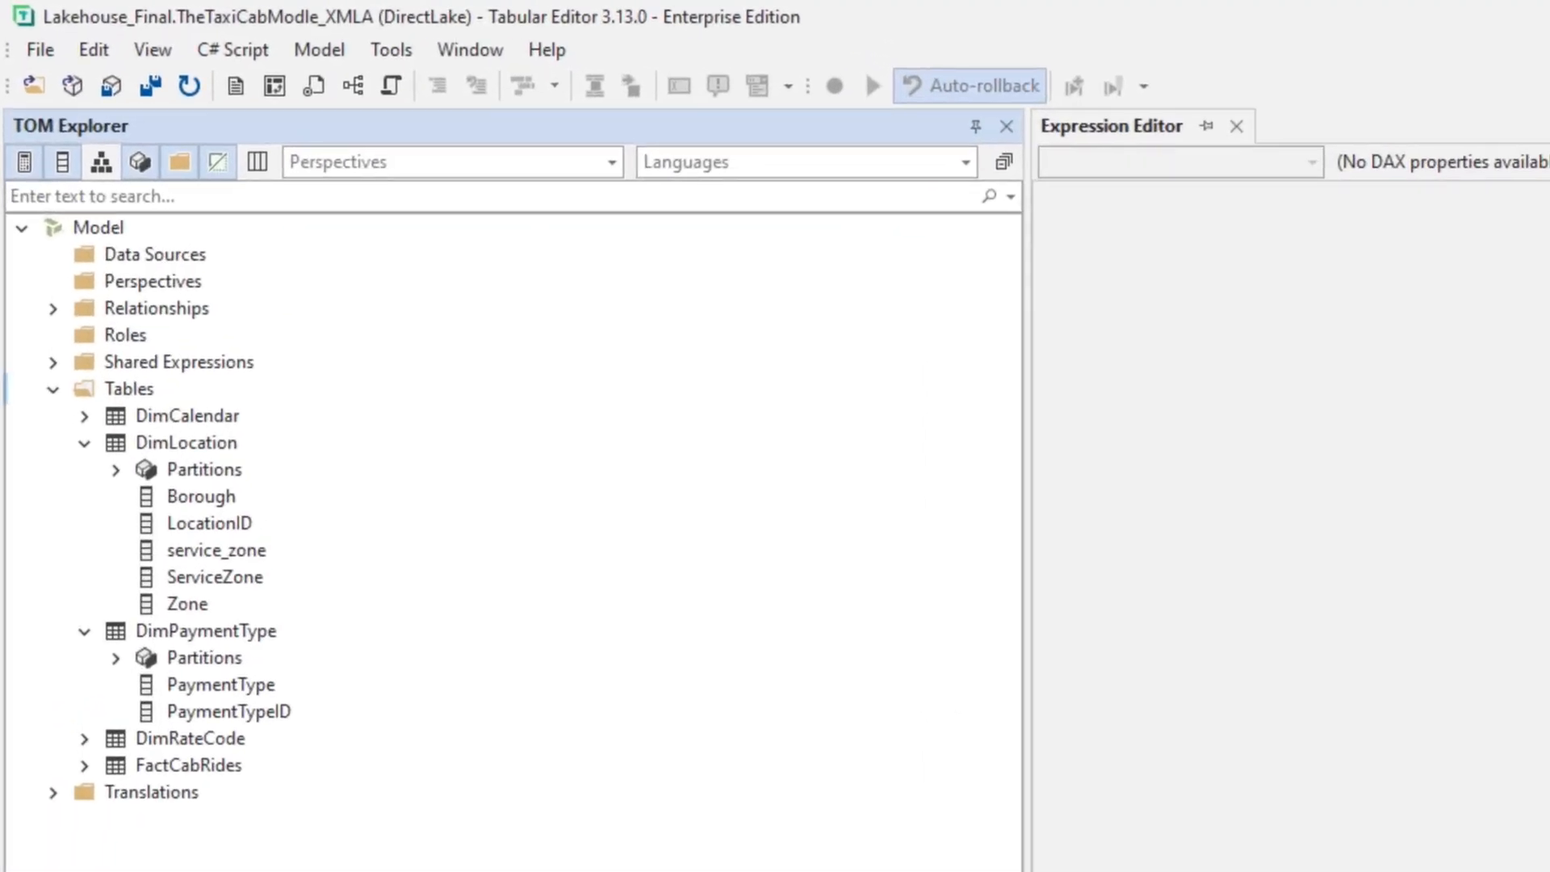
- Review the Create > Table choices on the Tables folder, then show the Microsoft Learn field parameters article
left_click(129, 388)
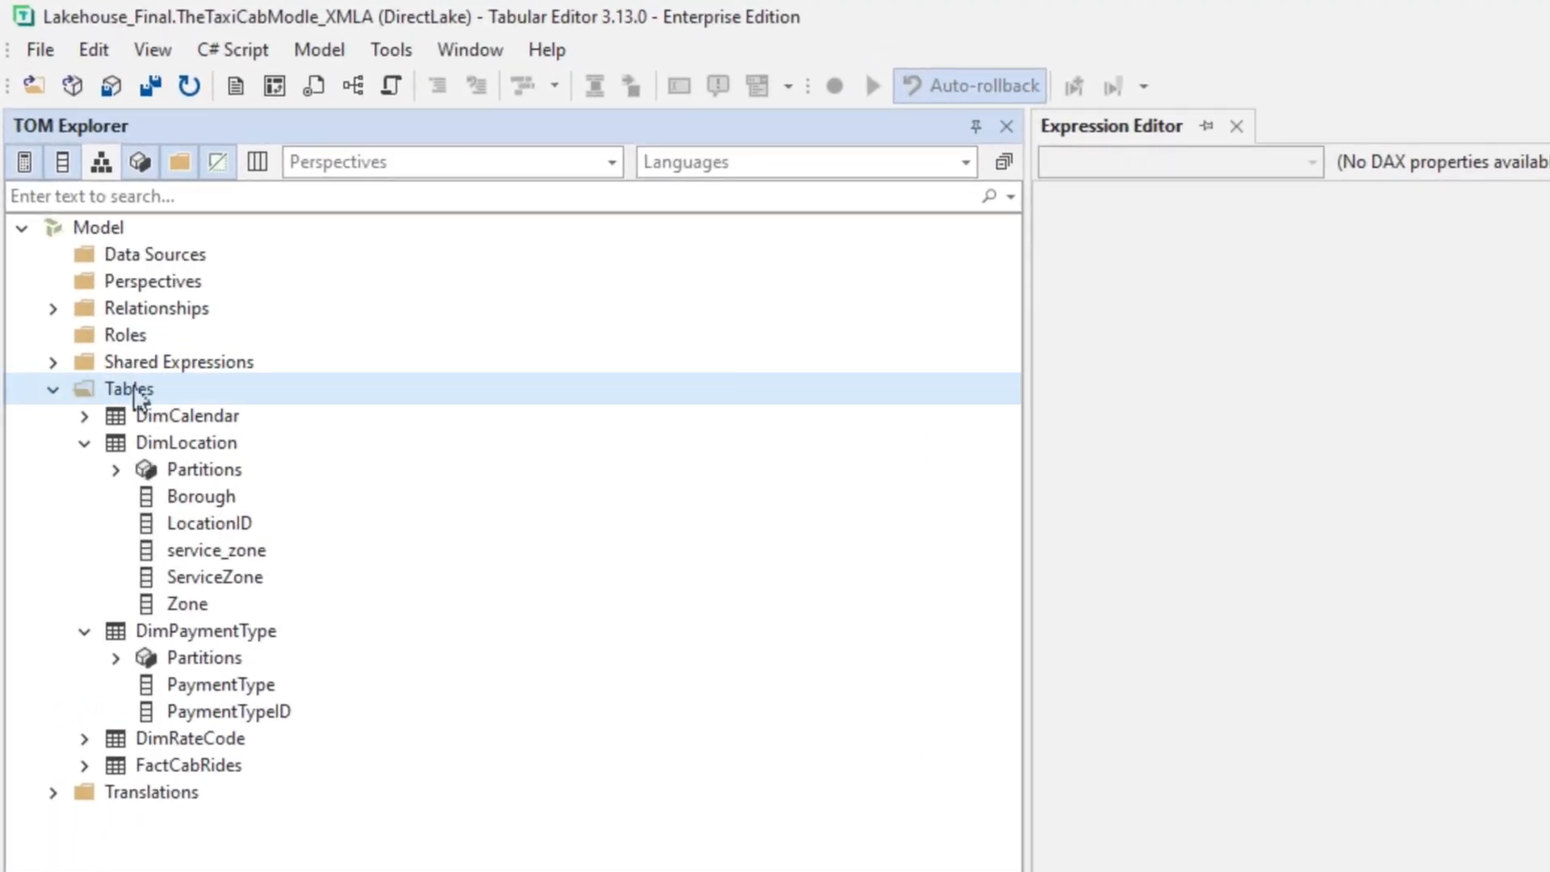
right_click(127, 390)
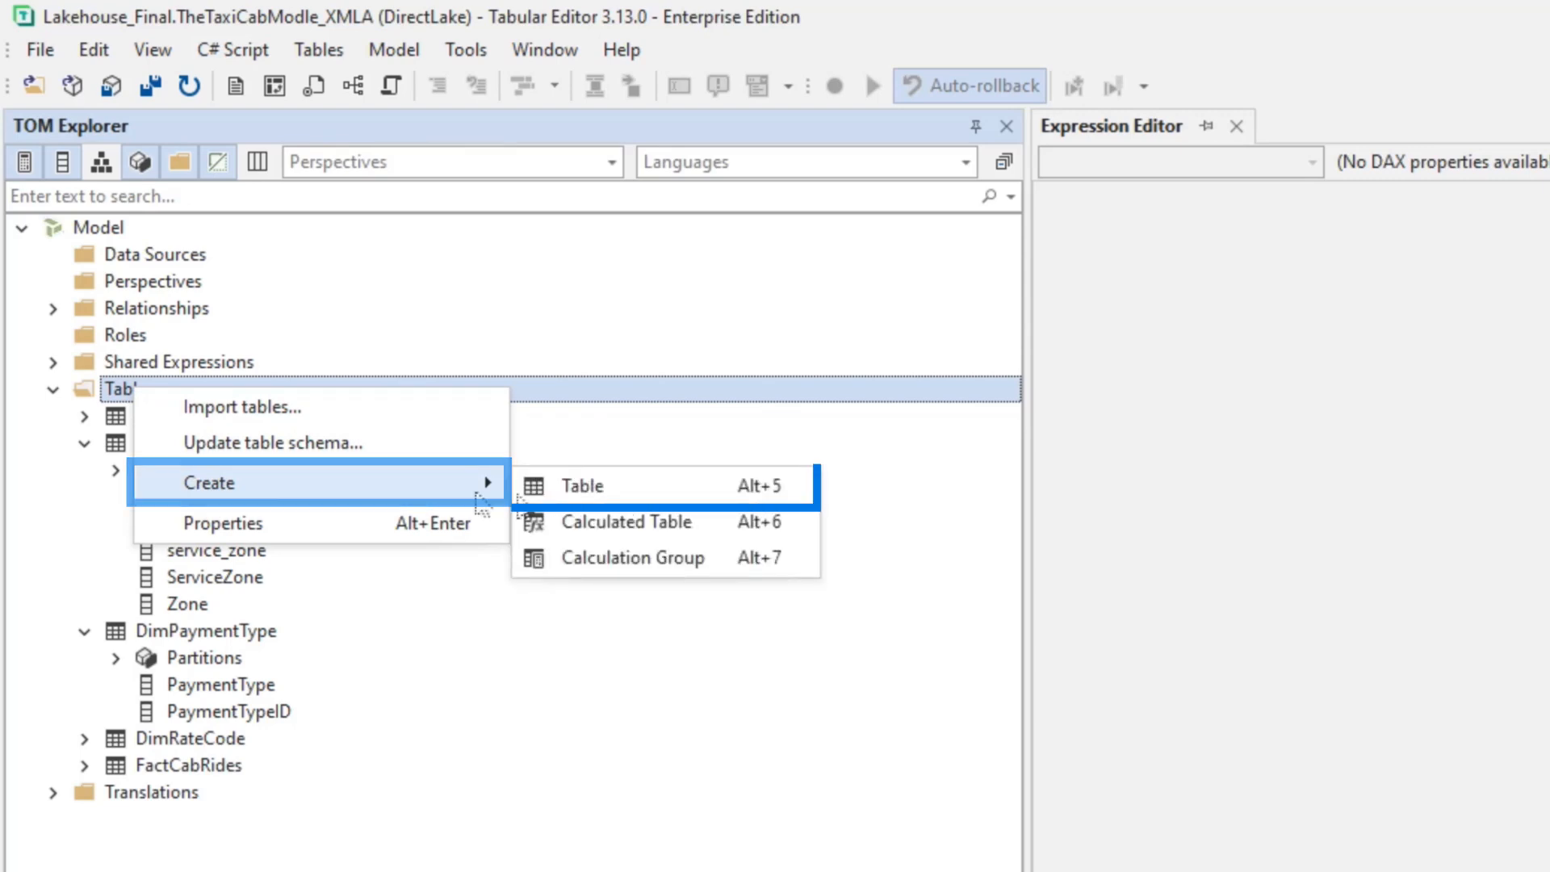
mouse_move(681, 486)
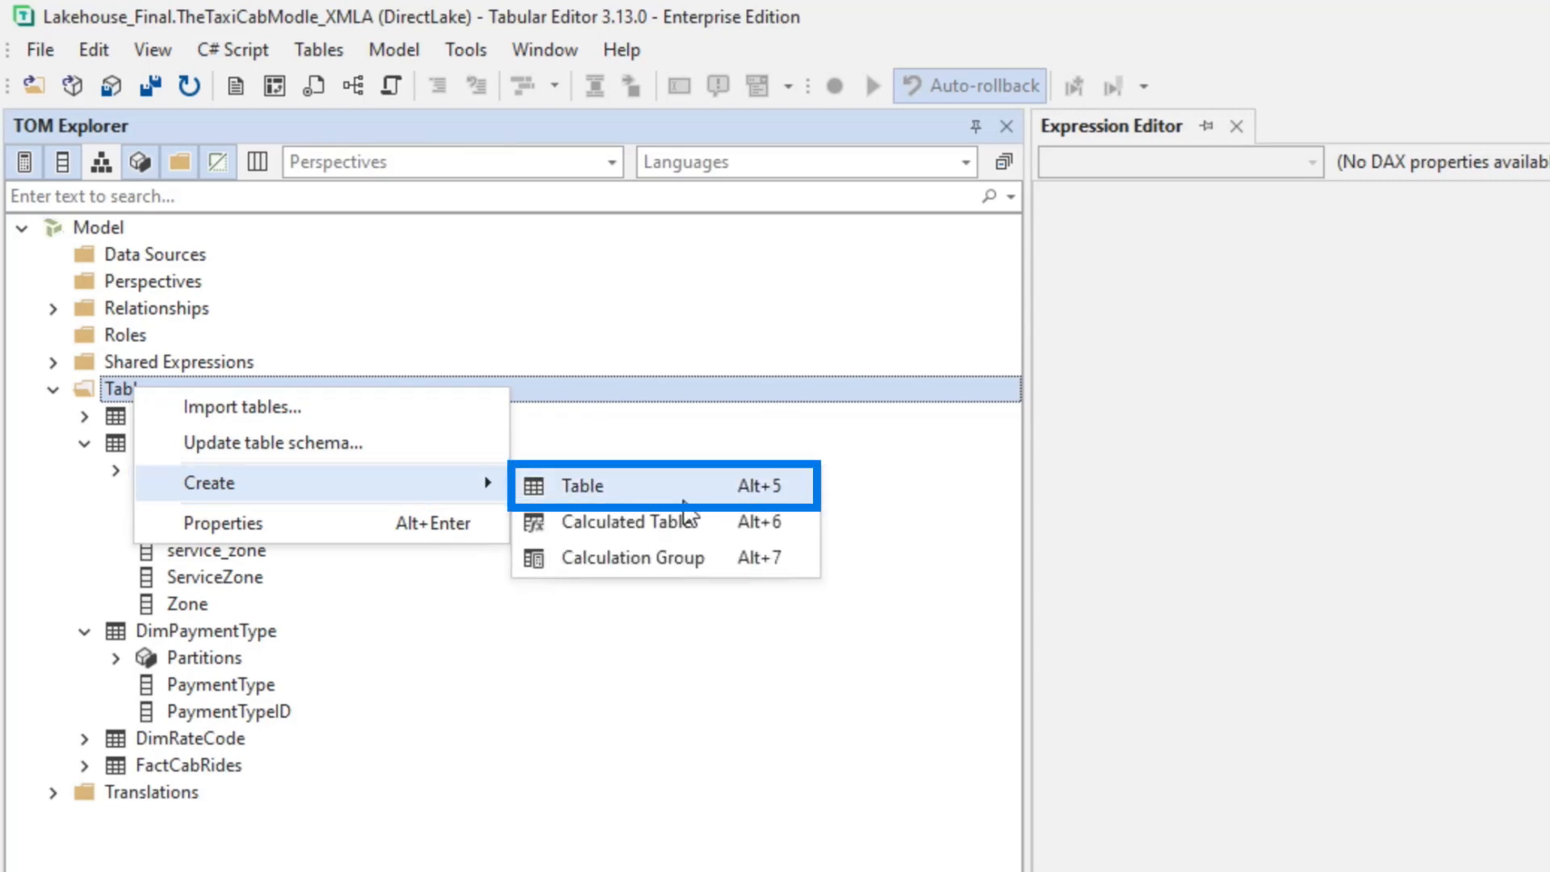
left_click(608, 856)
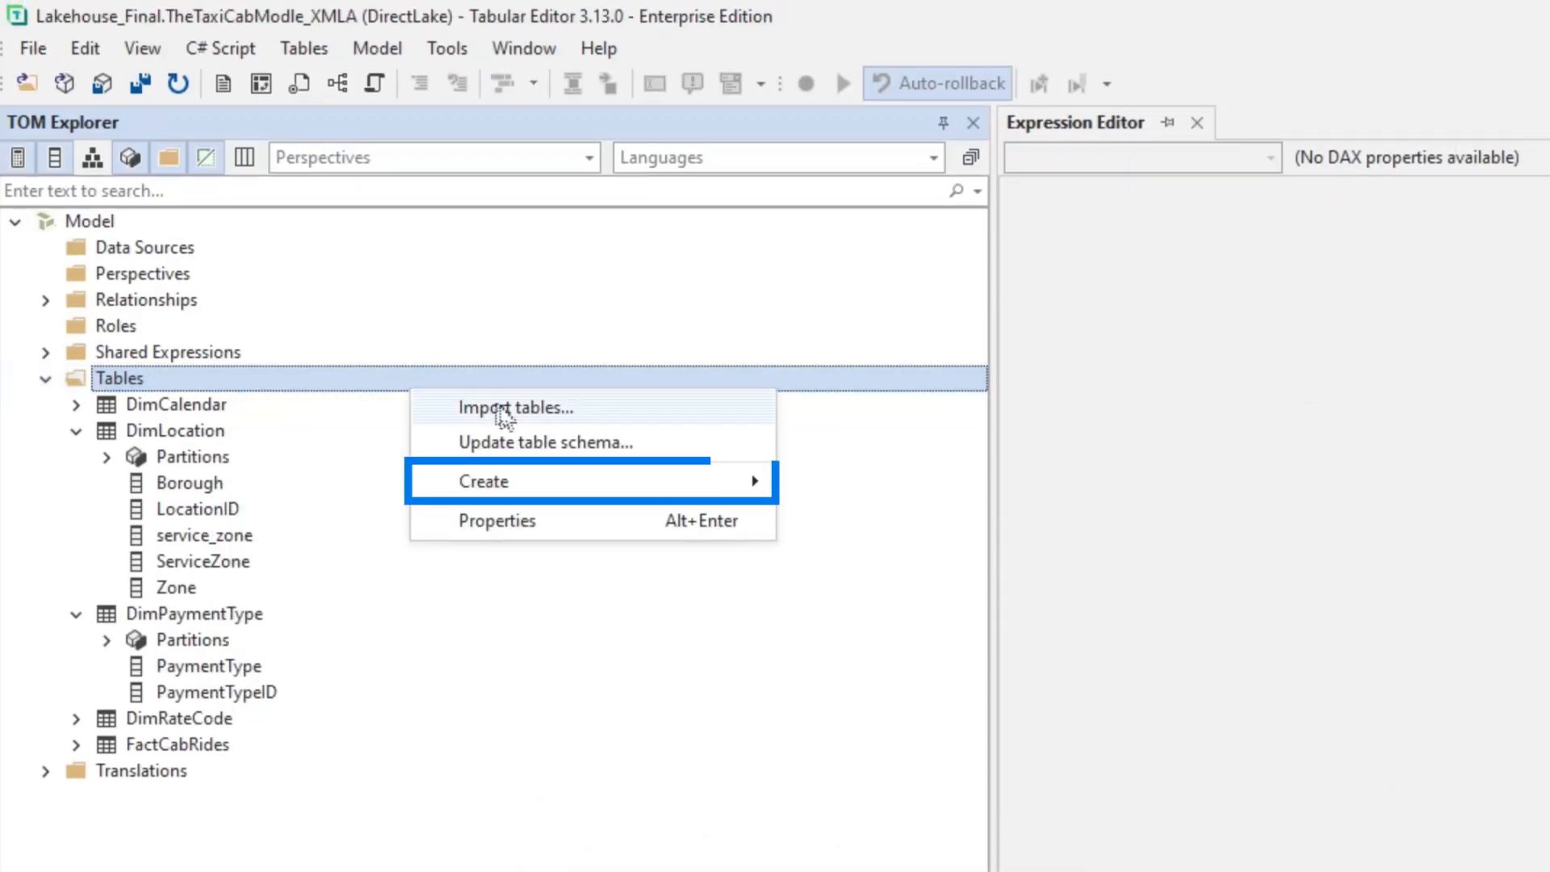
left_click(483, 481)
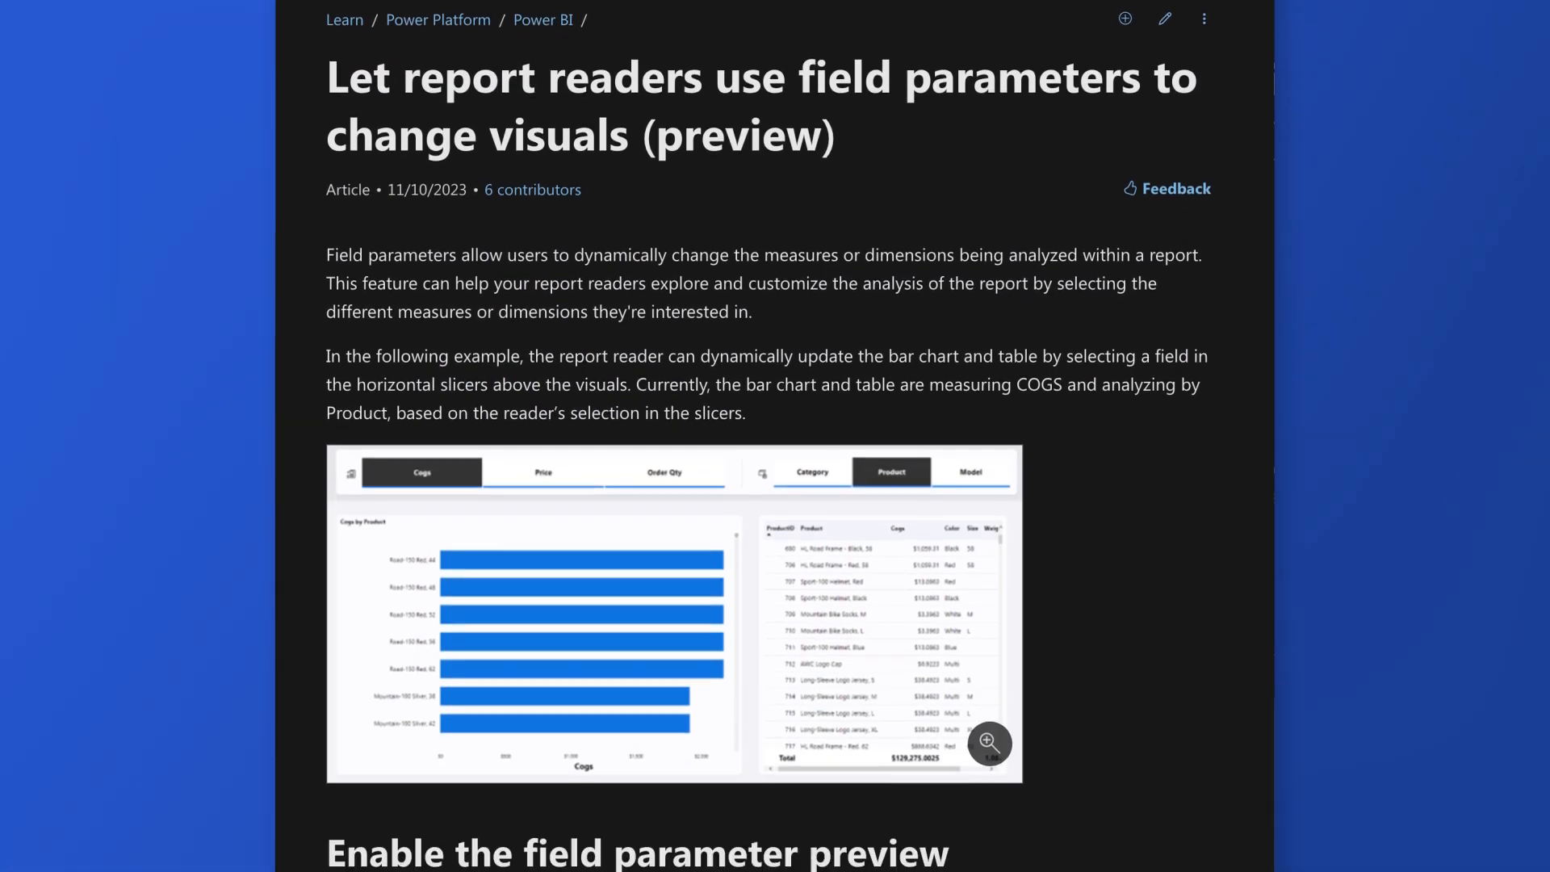
- Add an empty New Table to the model and bring up GitHub issue #541 on field parameter tables
scroll("down", 3)
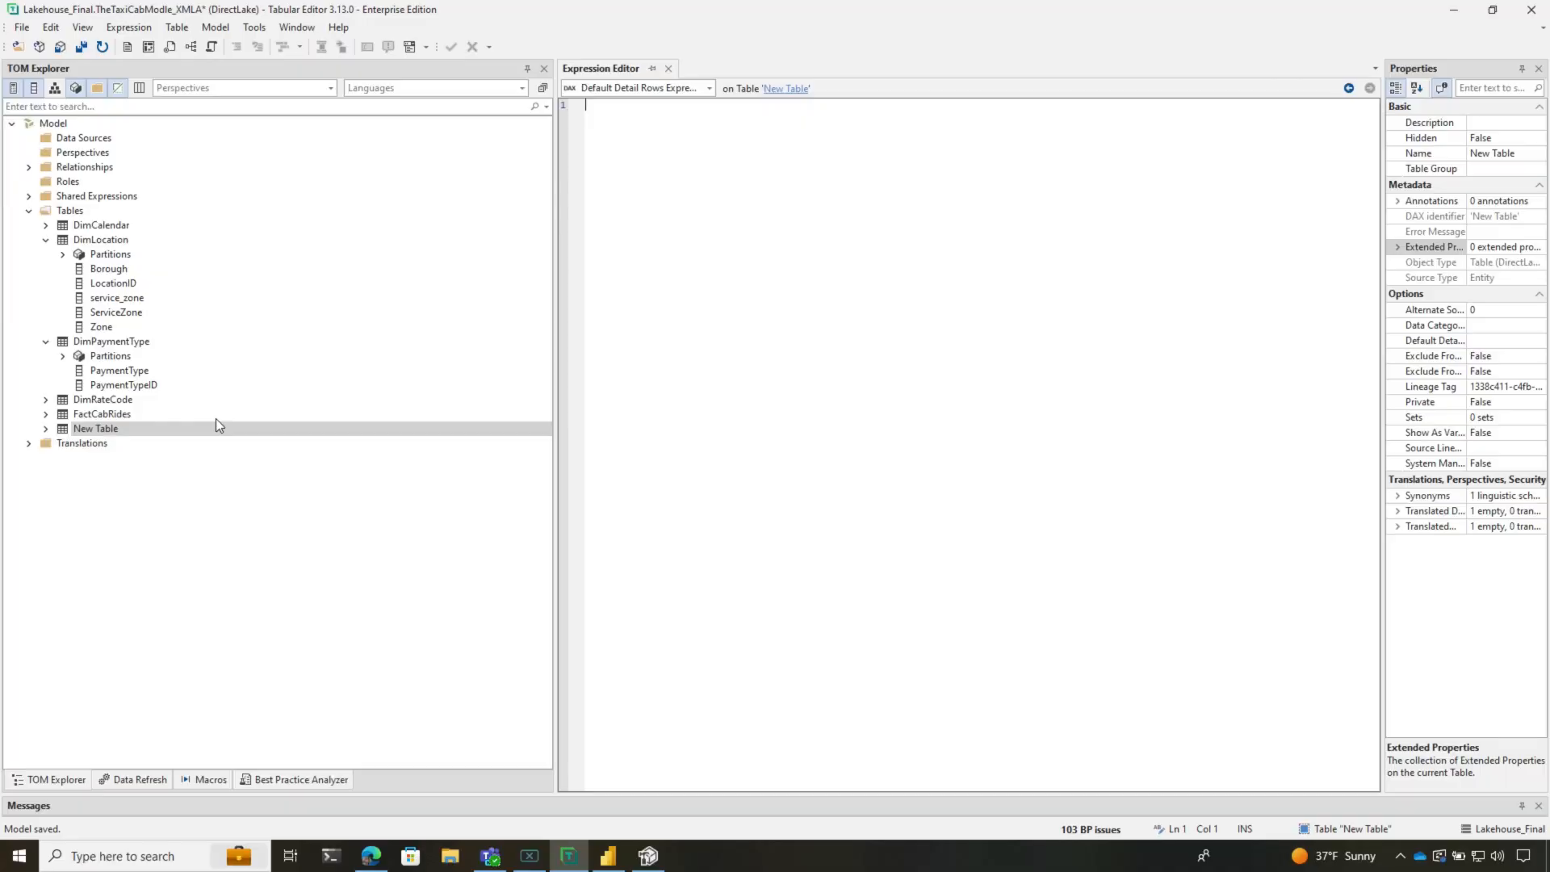
right_click(95, 428)
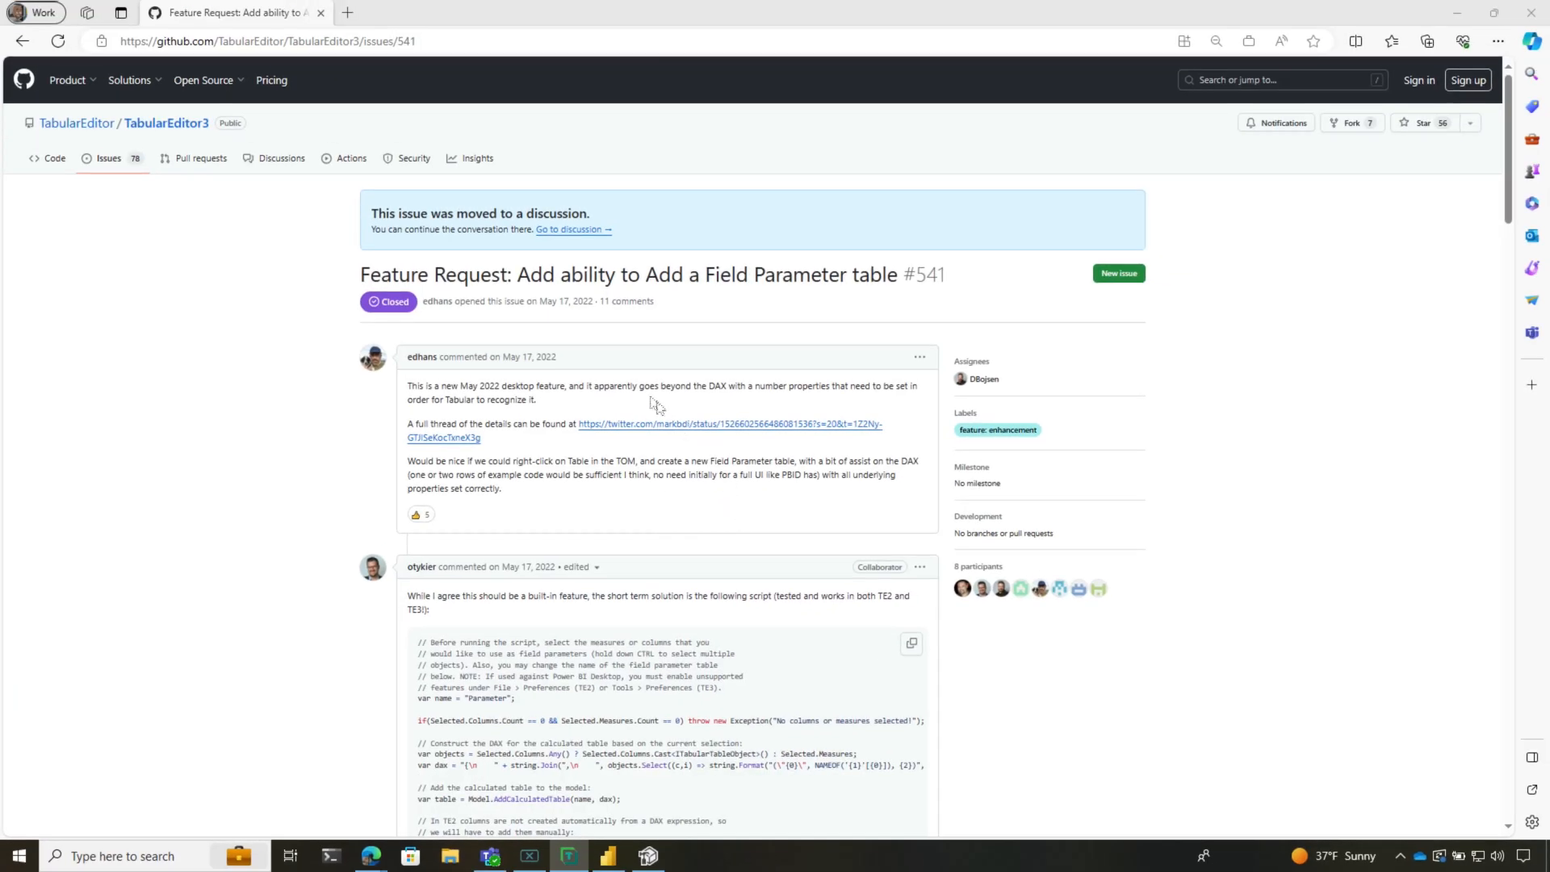
- Locate and copy the short-term field parameter C# script in GitHub issue #541
scroll("down", 3)
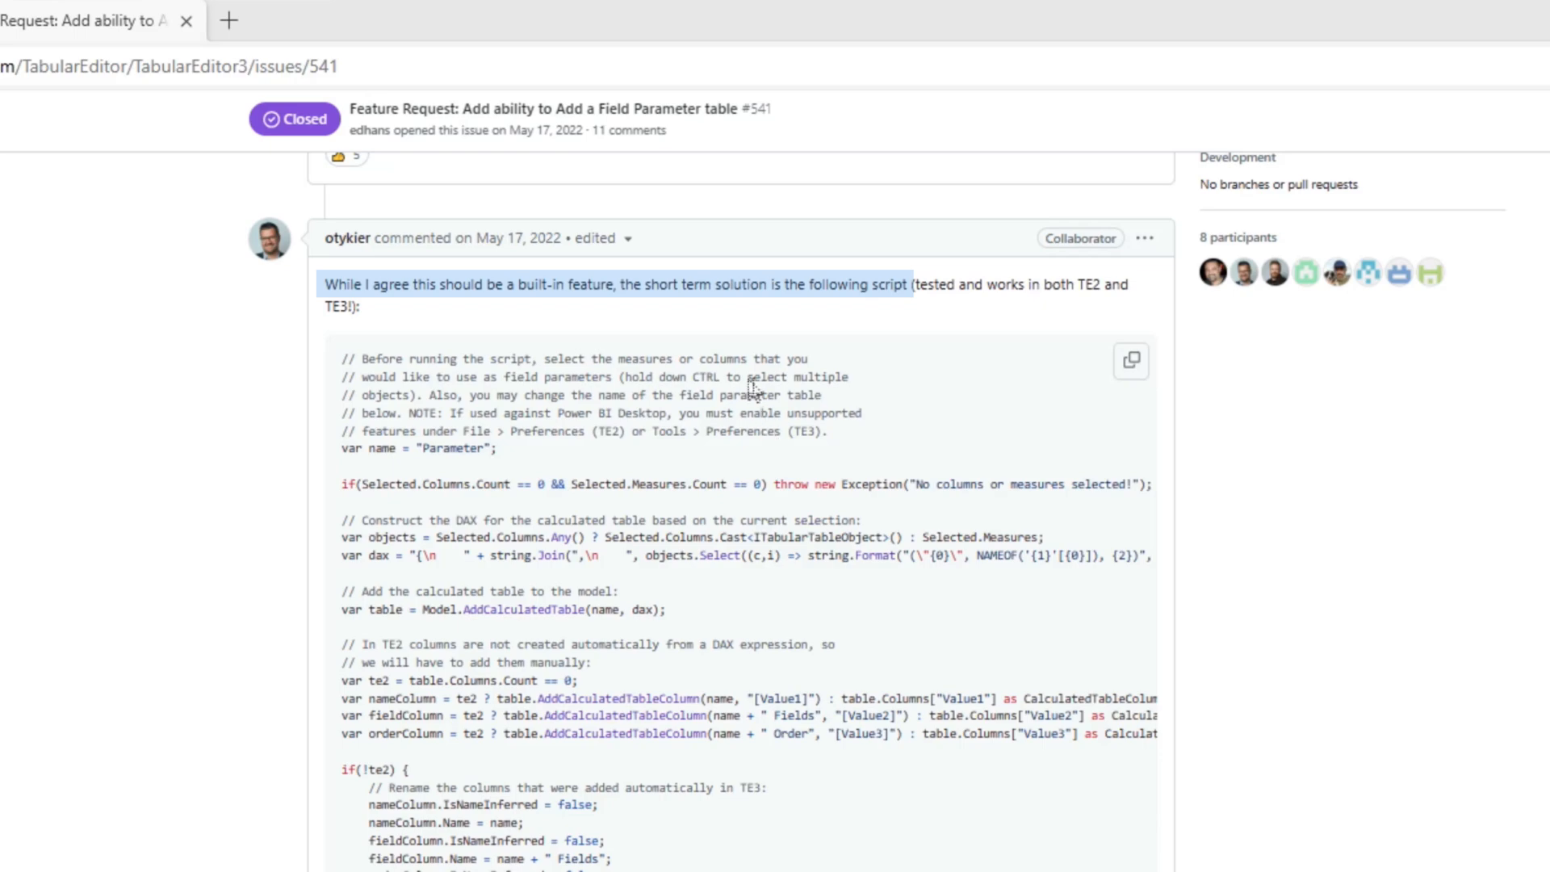
scroll("down", 3)
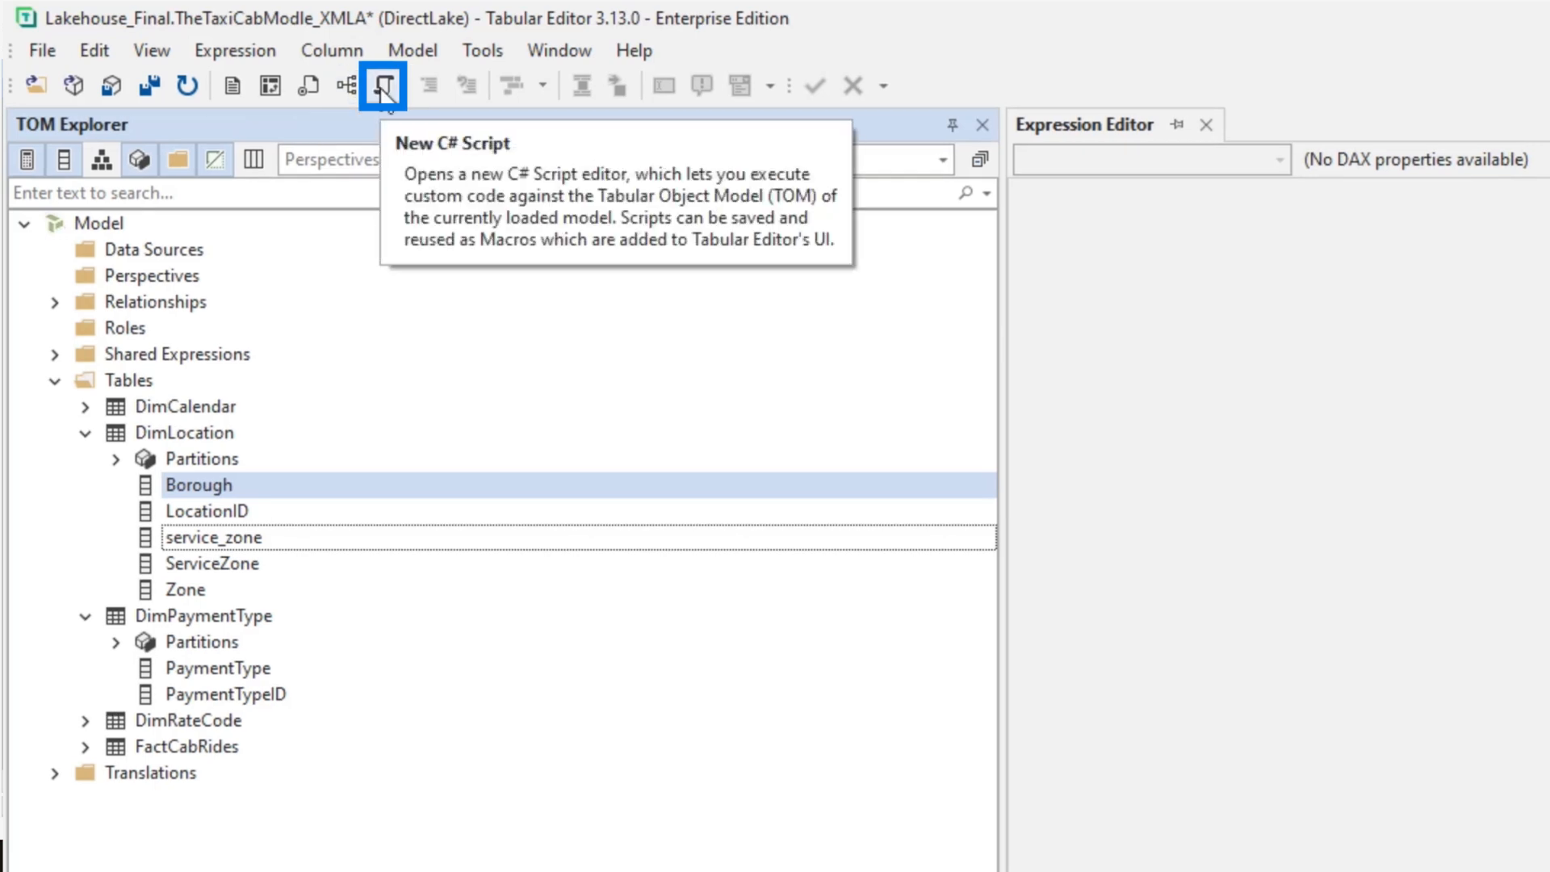
mouse_move(384, 85)
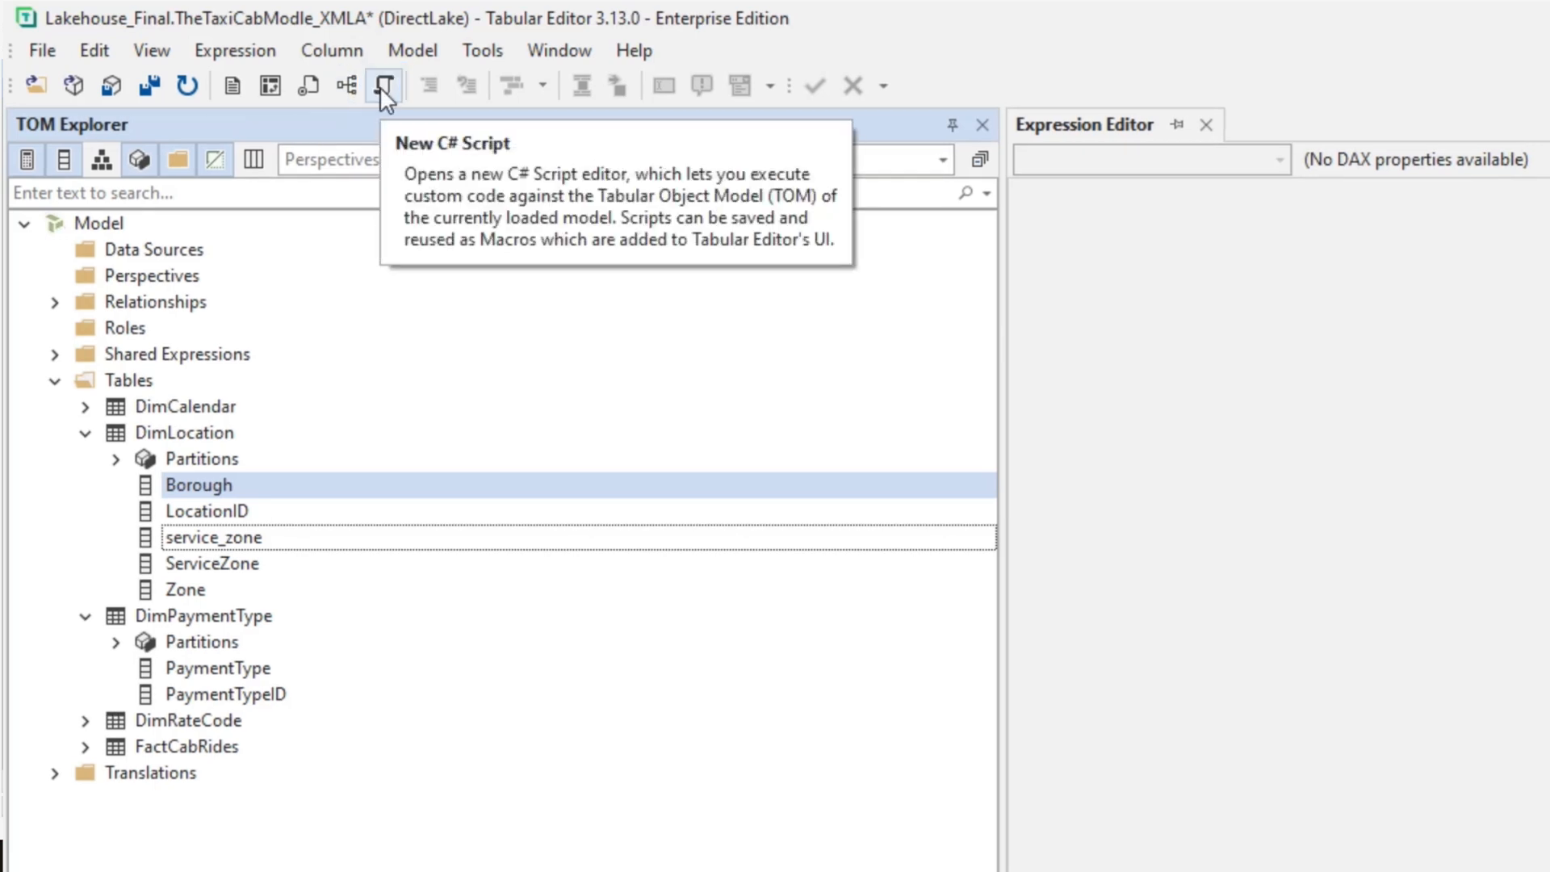
- Start a new C# script with the field-parameter code and name its table DOFParams
left_click(384, 86)
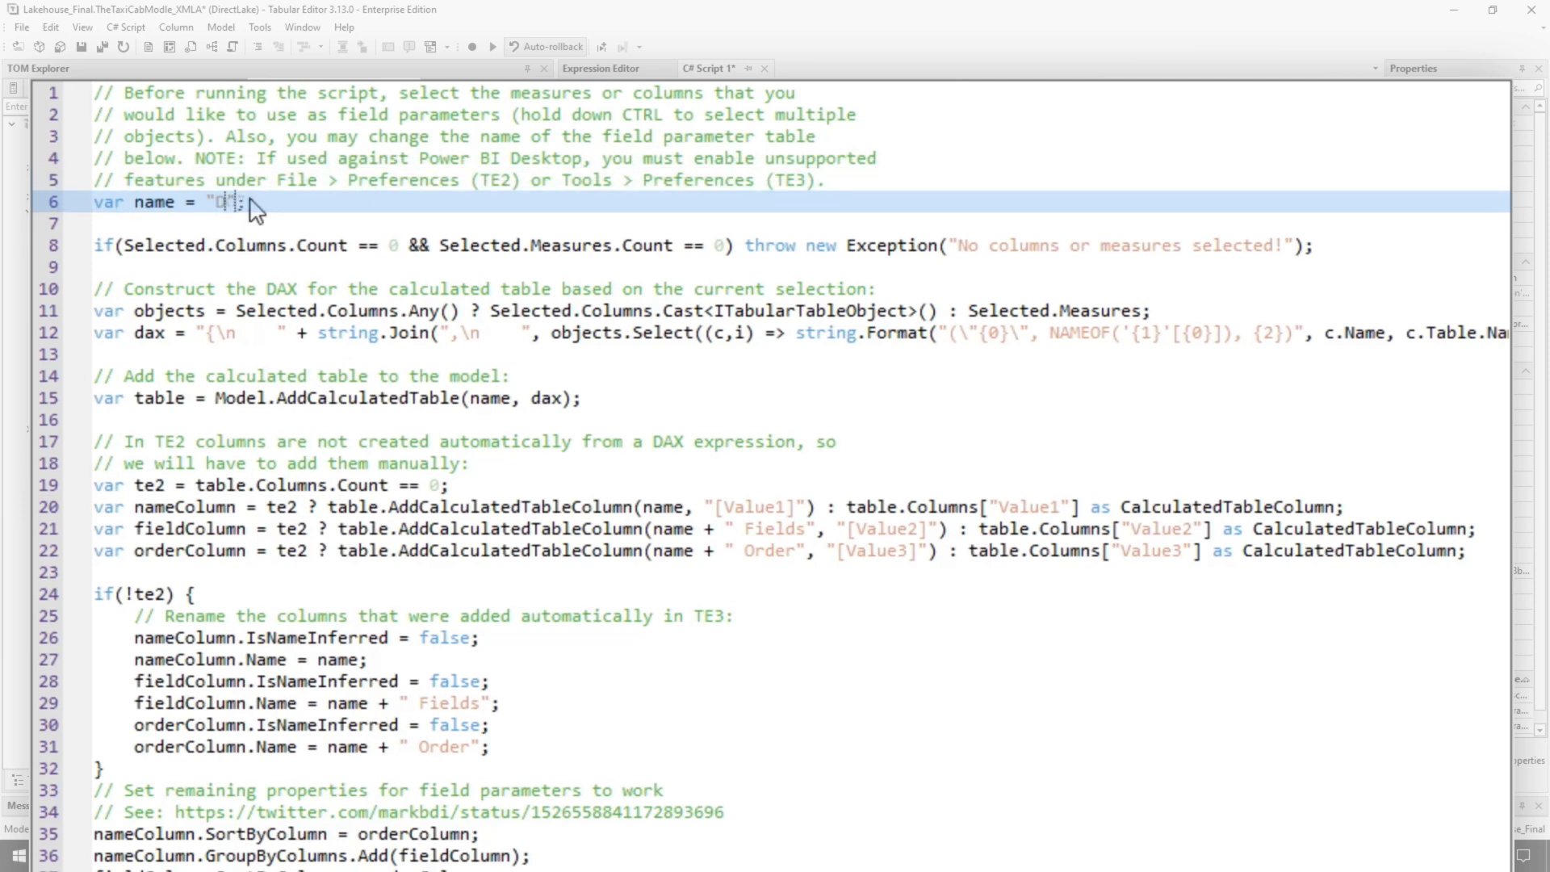
type("DOF")
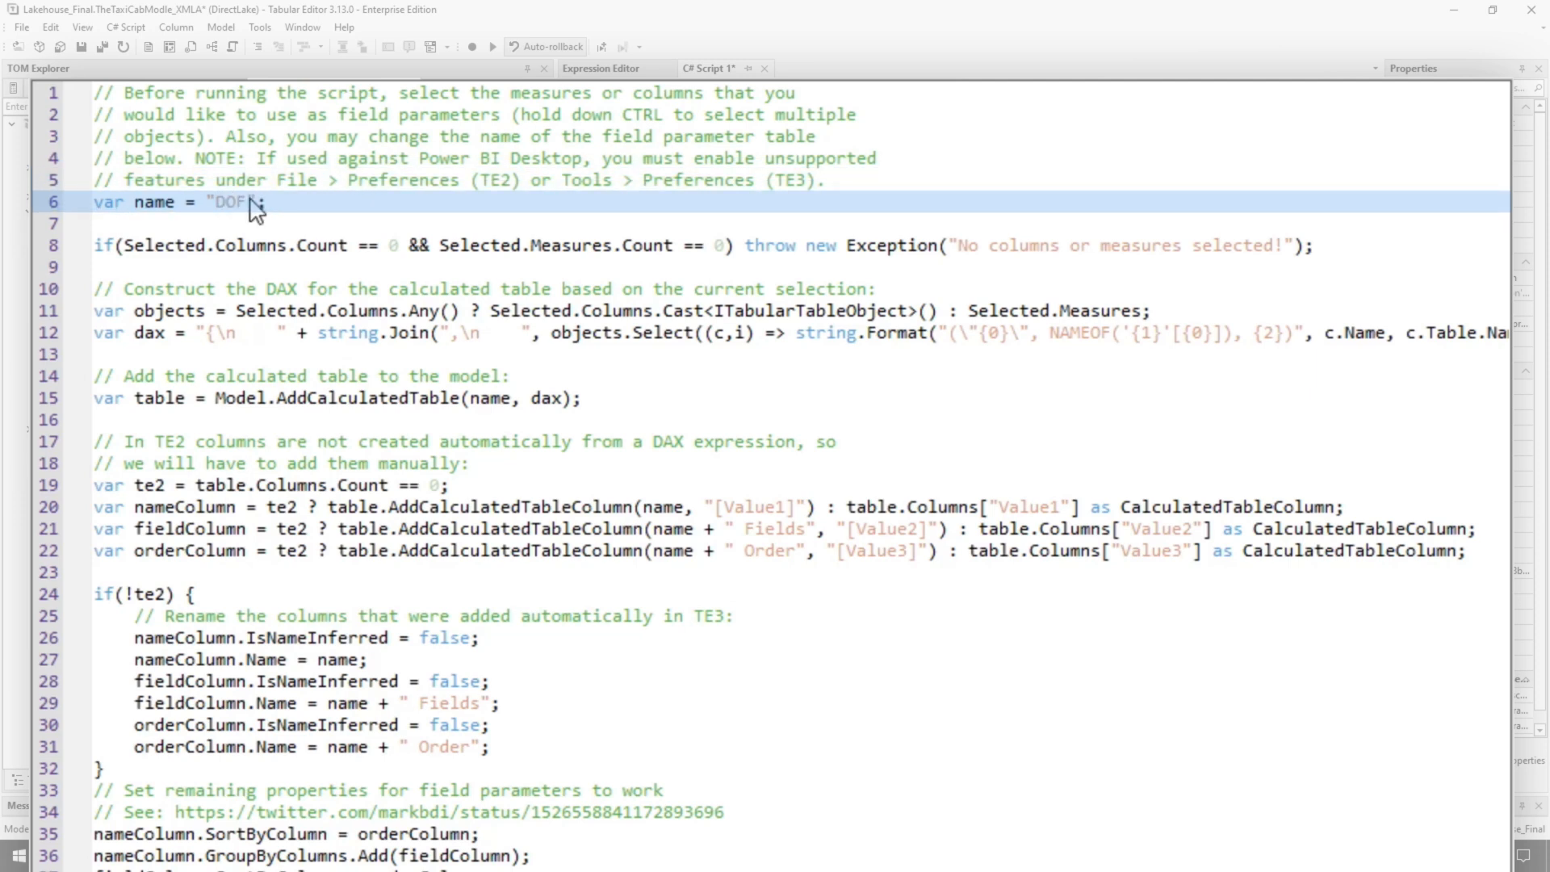
type("Params")
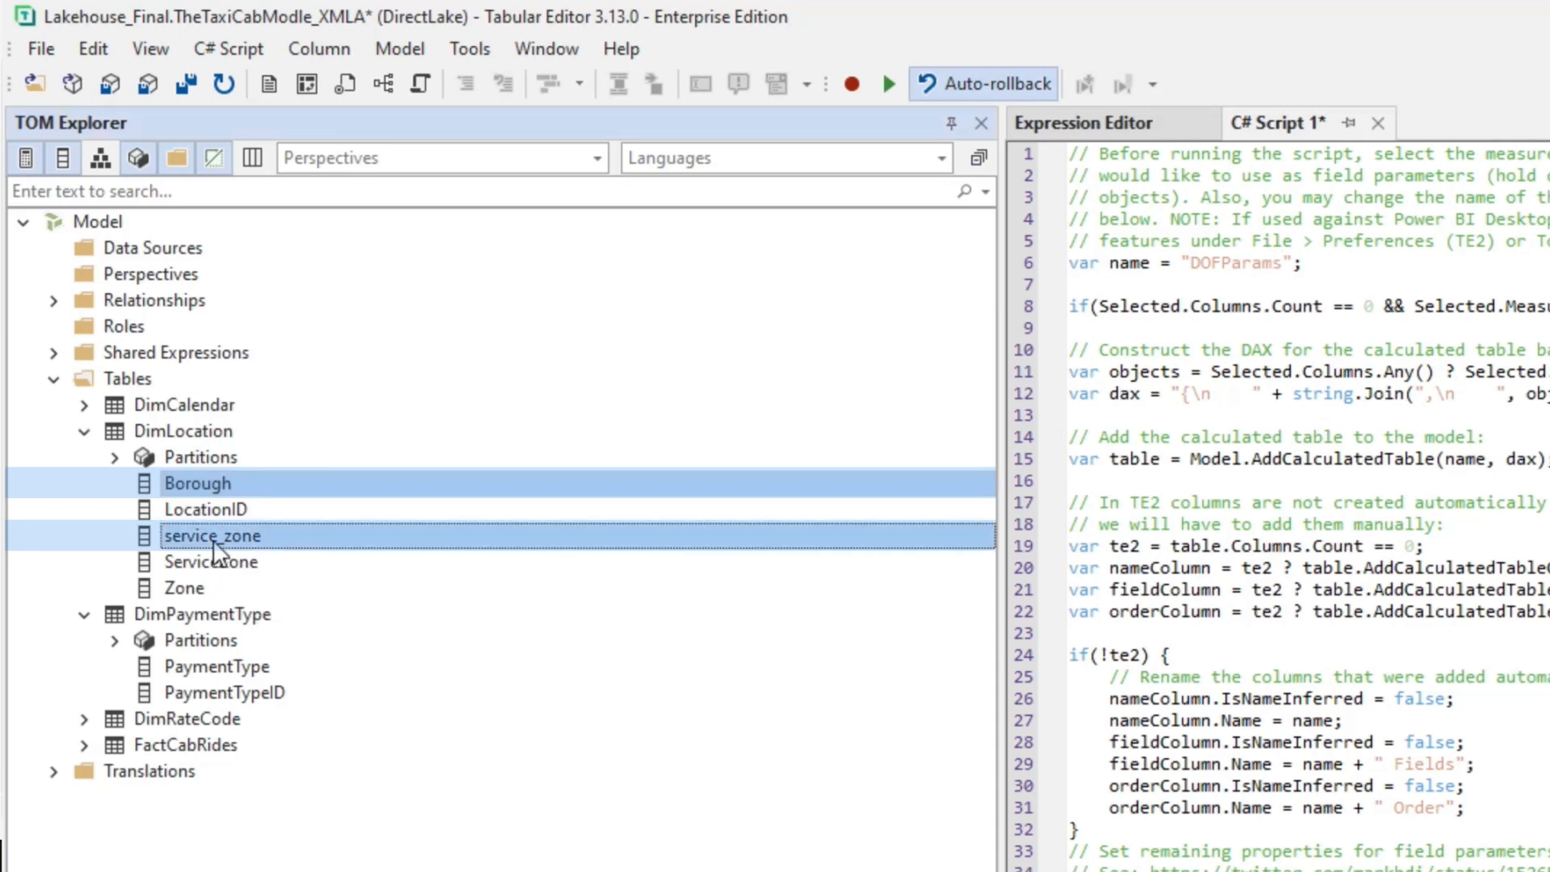
- Add PaymentType to the selected columns, run the script to build DOFParams and save the model
left_click(215, 667)
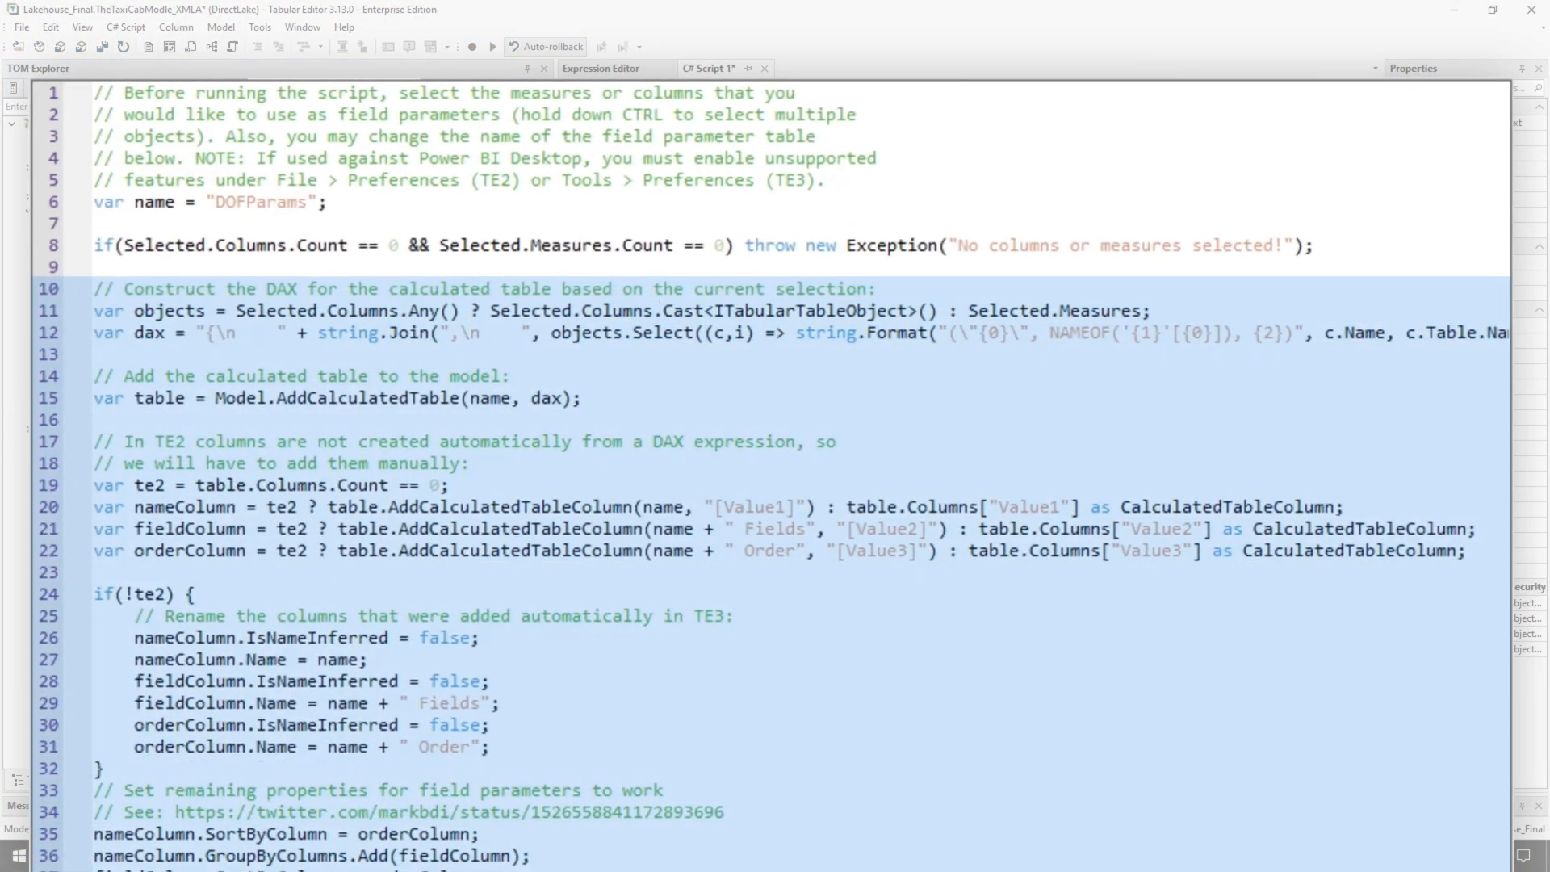
scroll("down", 3)
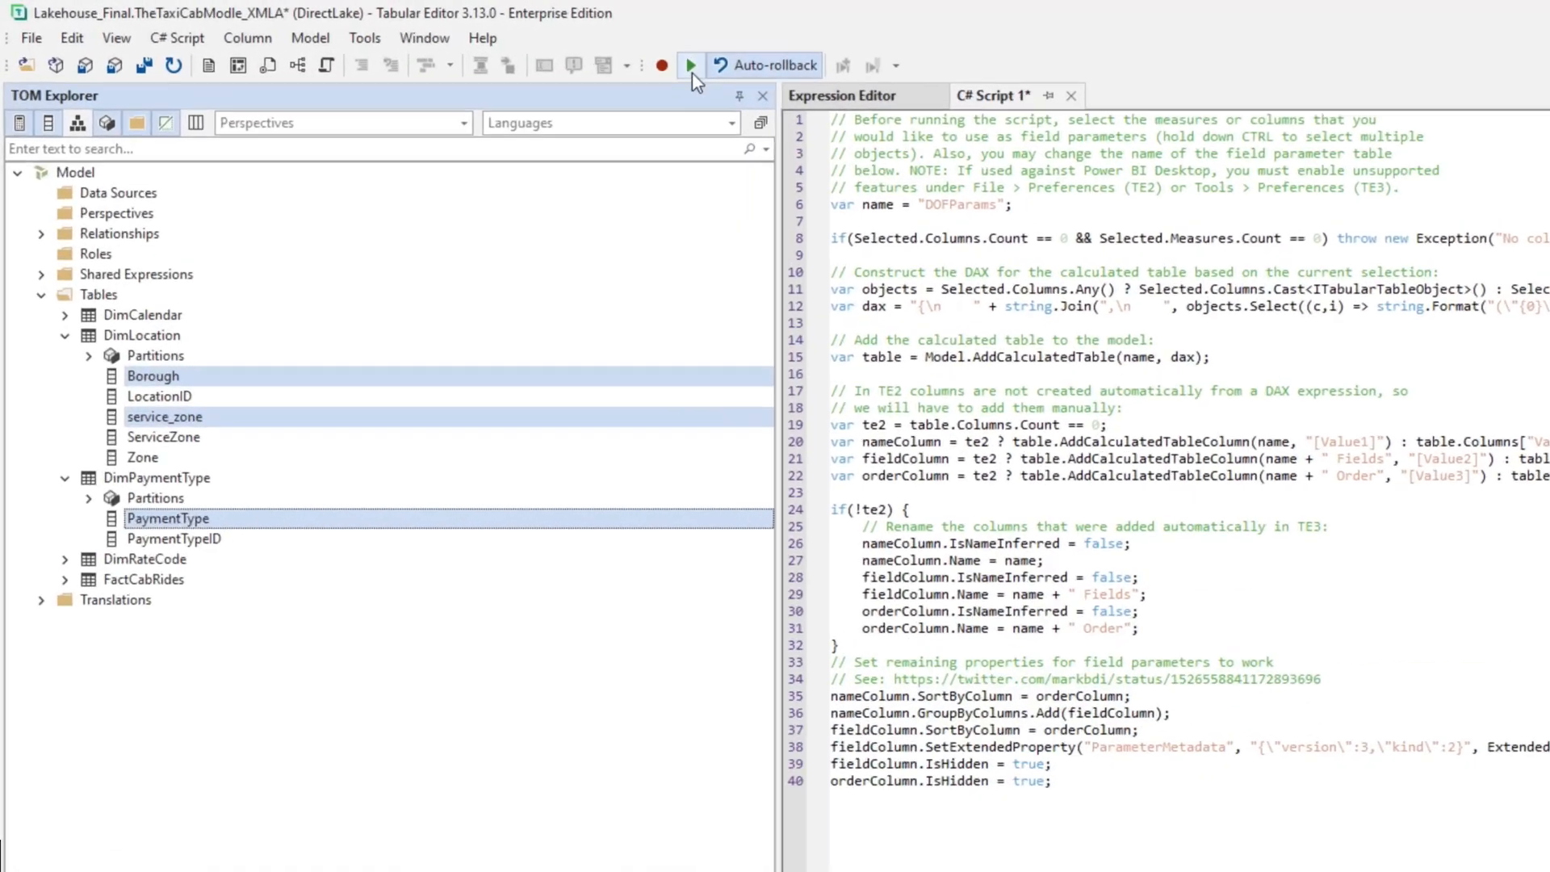
left_click(690, 64)
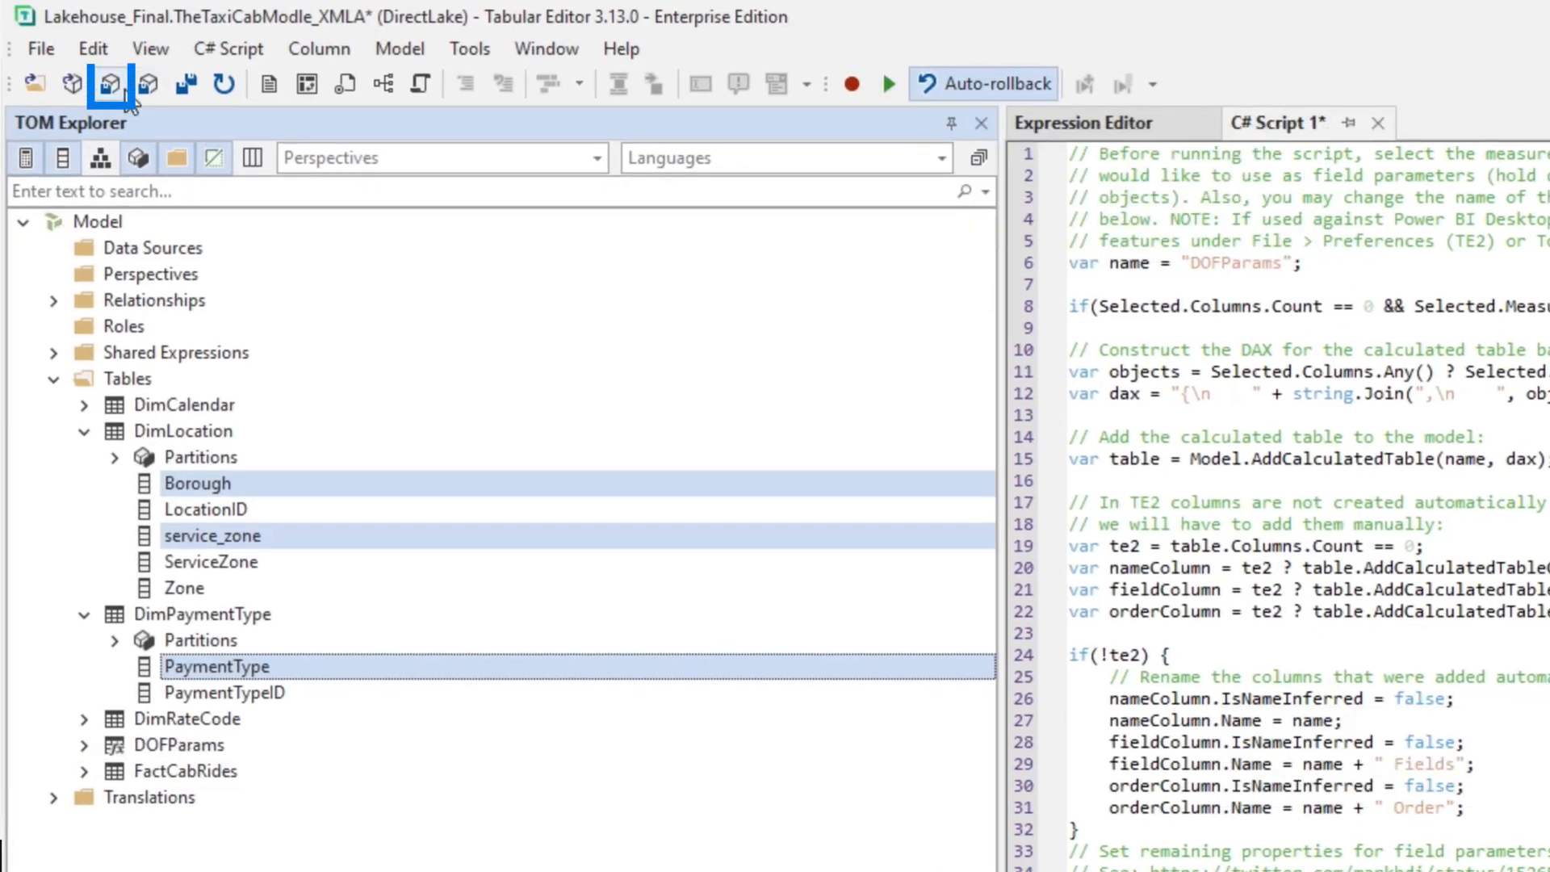
left_click(95, 64)
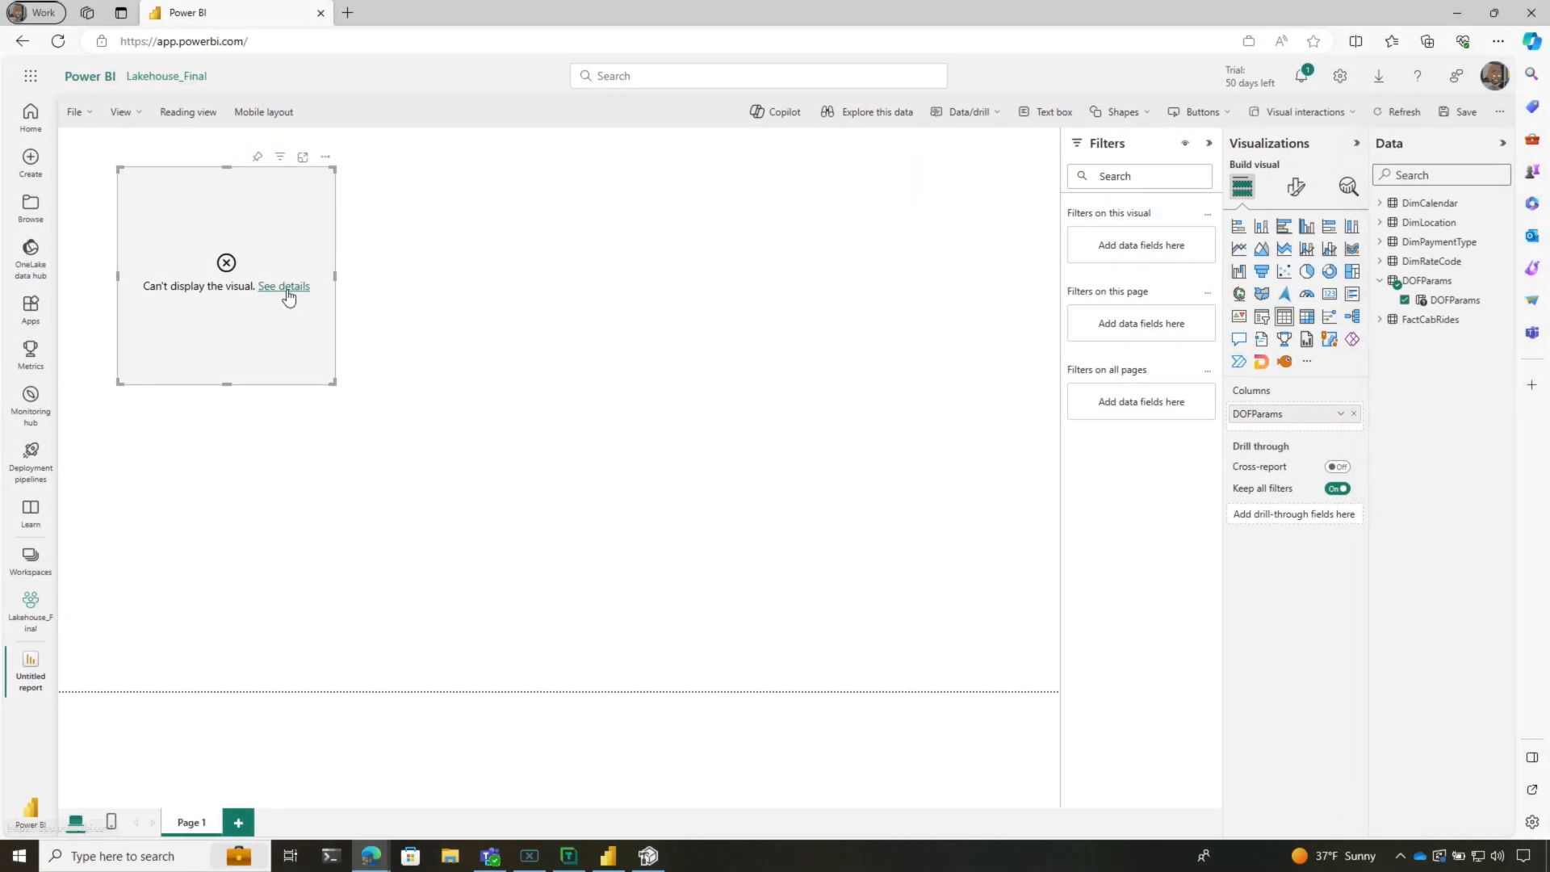
- Read the visual's load error about DOFParams needing recalculation, then recalculate the table in TOM Explorer
left_click(282, 285)
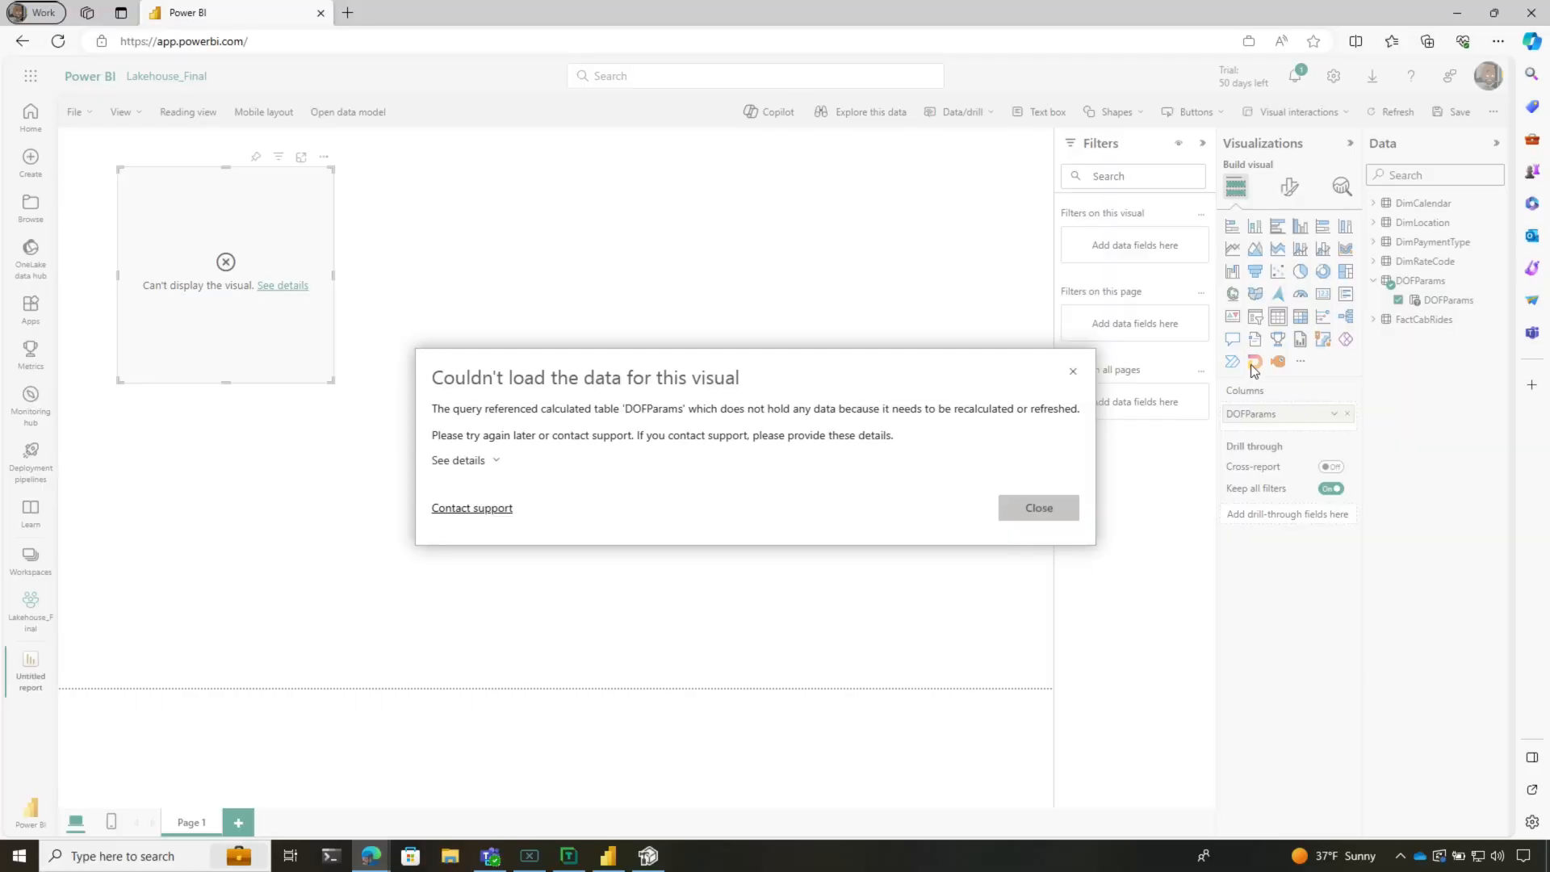
left_click(1038, 507)
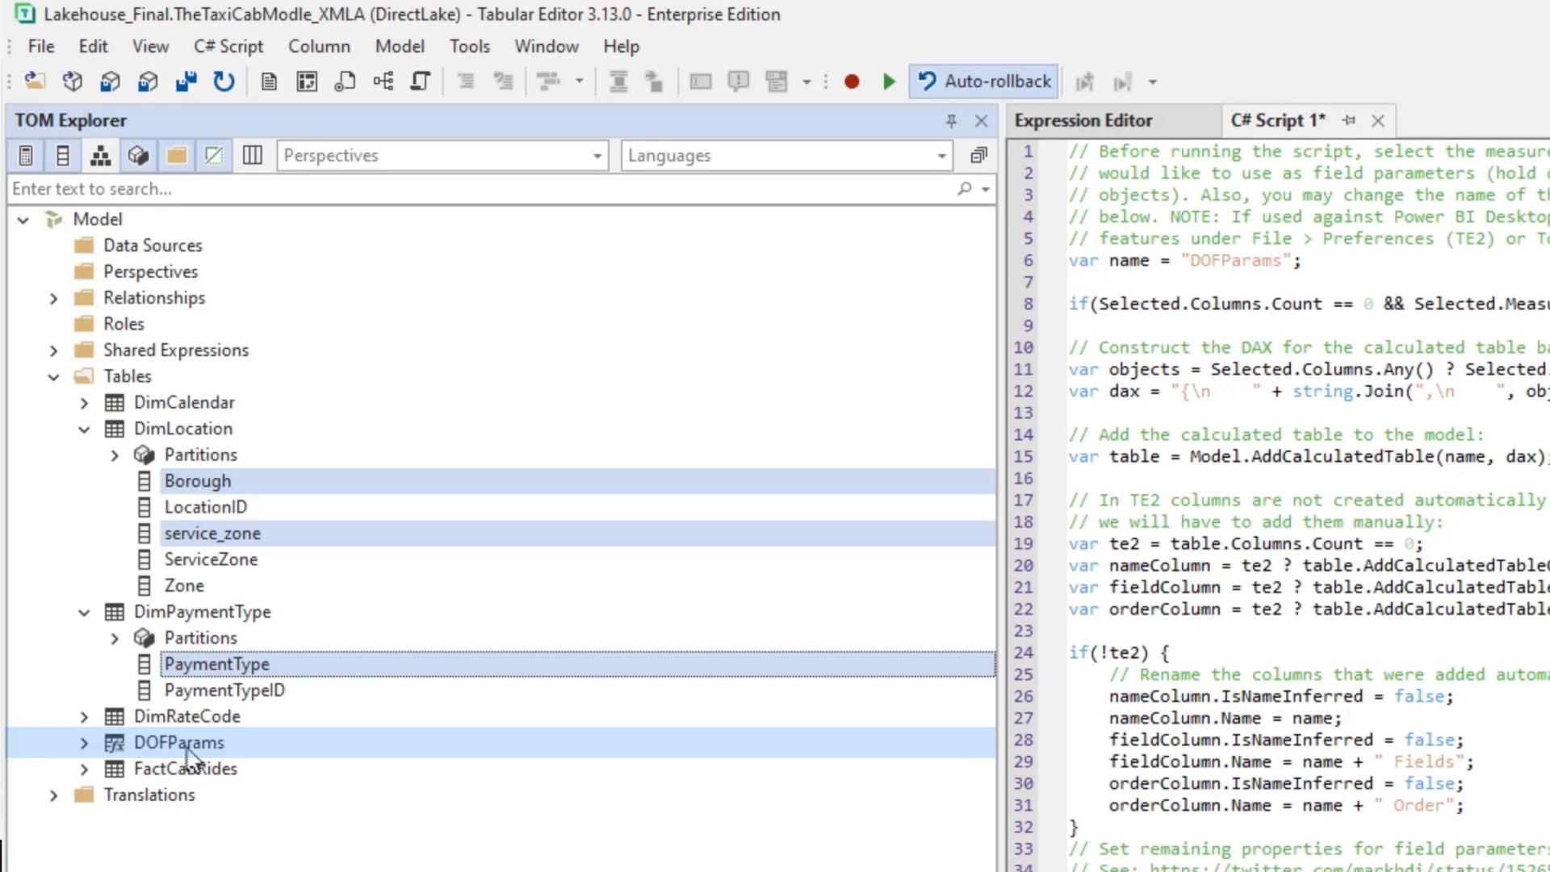
right_click(180, 743)
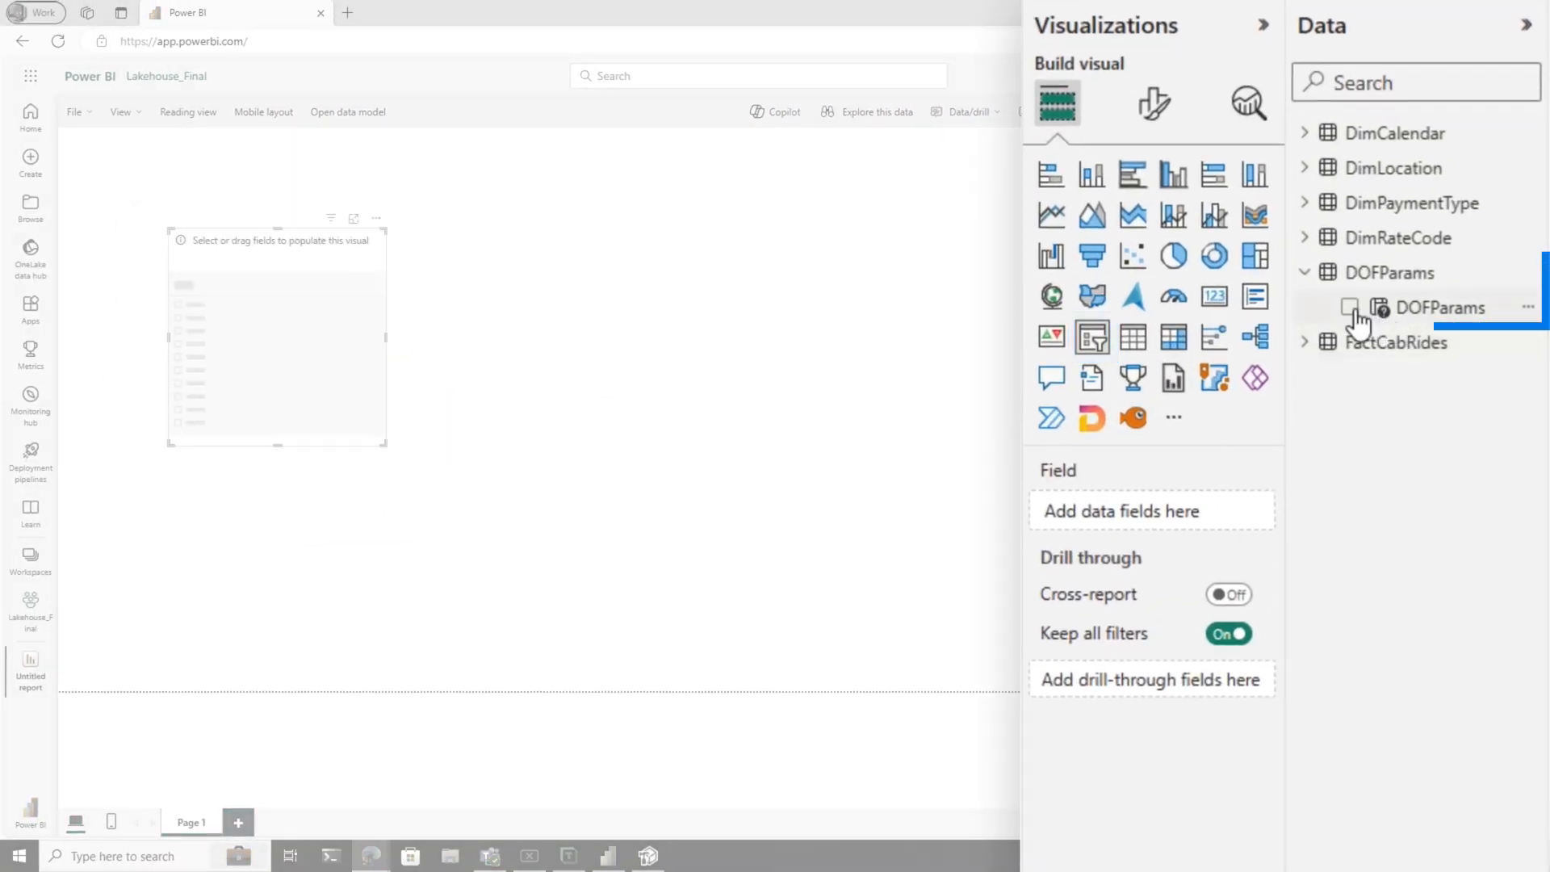
- Fill the slicer with DOFParams and add the Rides measure to the bar chart
left_click(1352, 307)
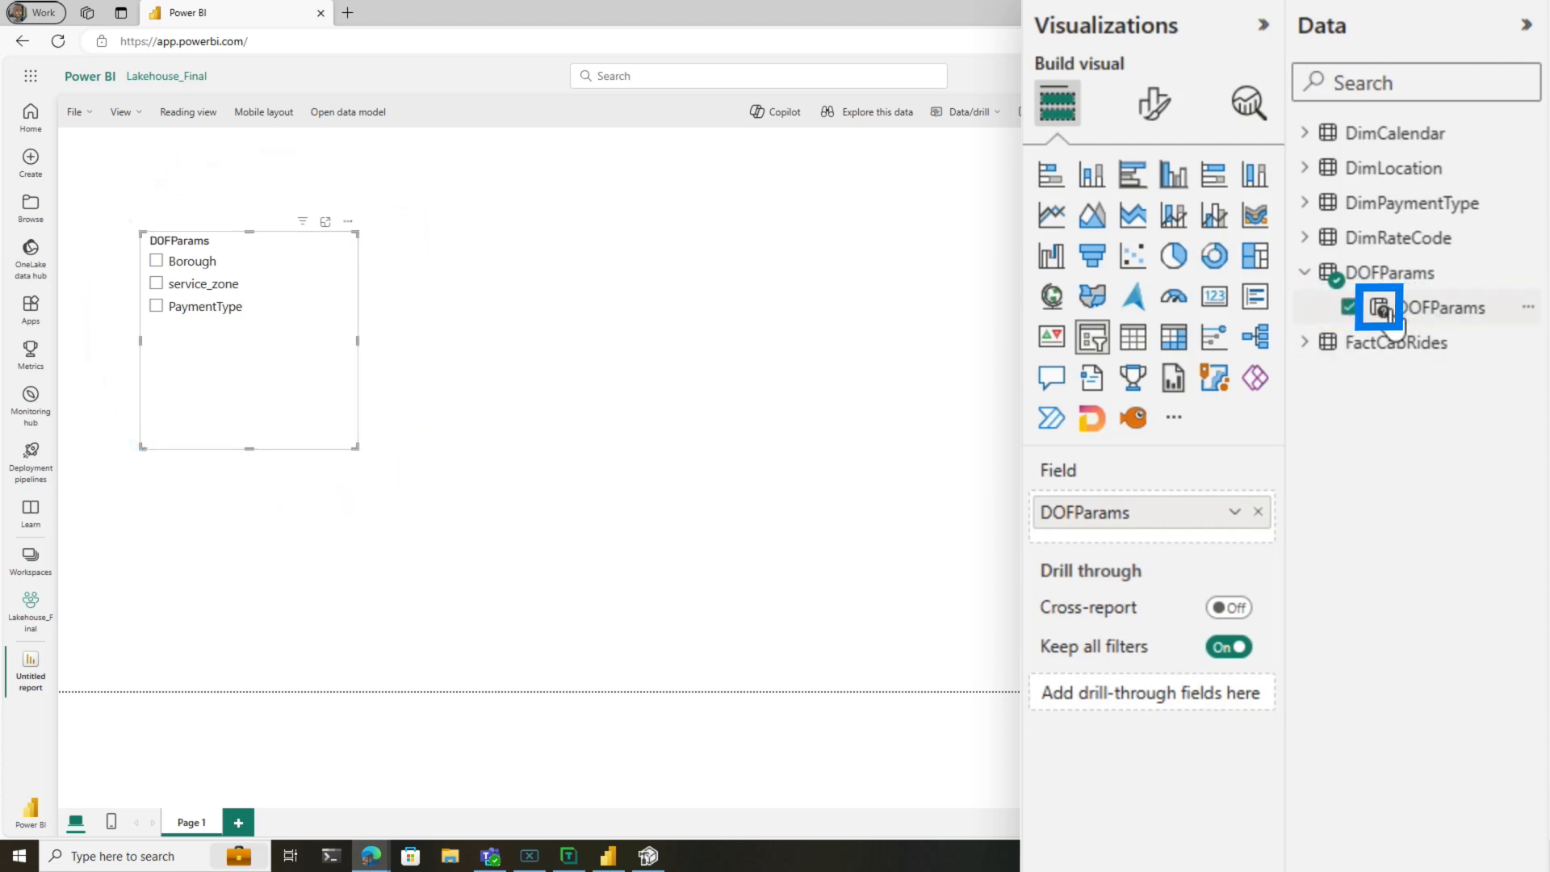
scroll("down", 3)
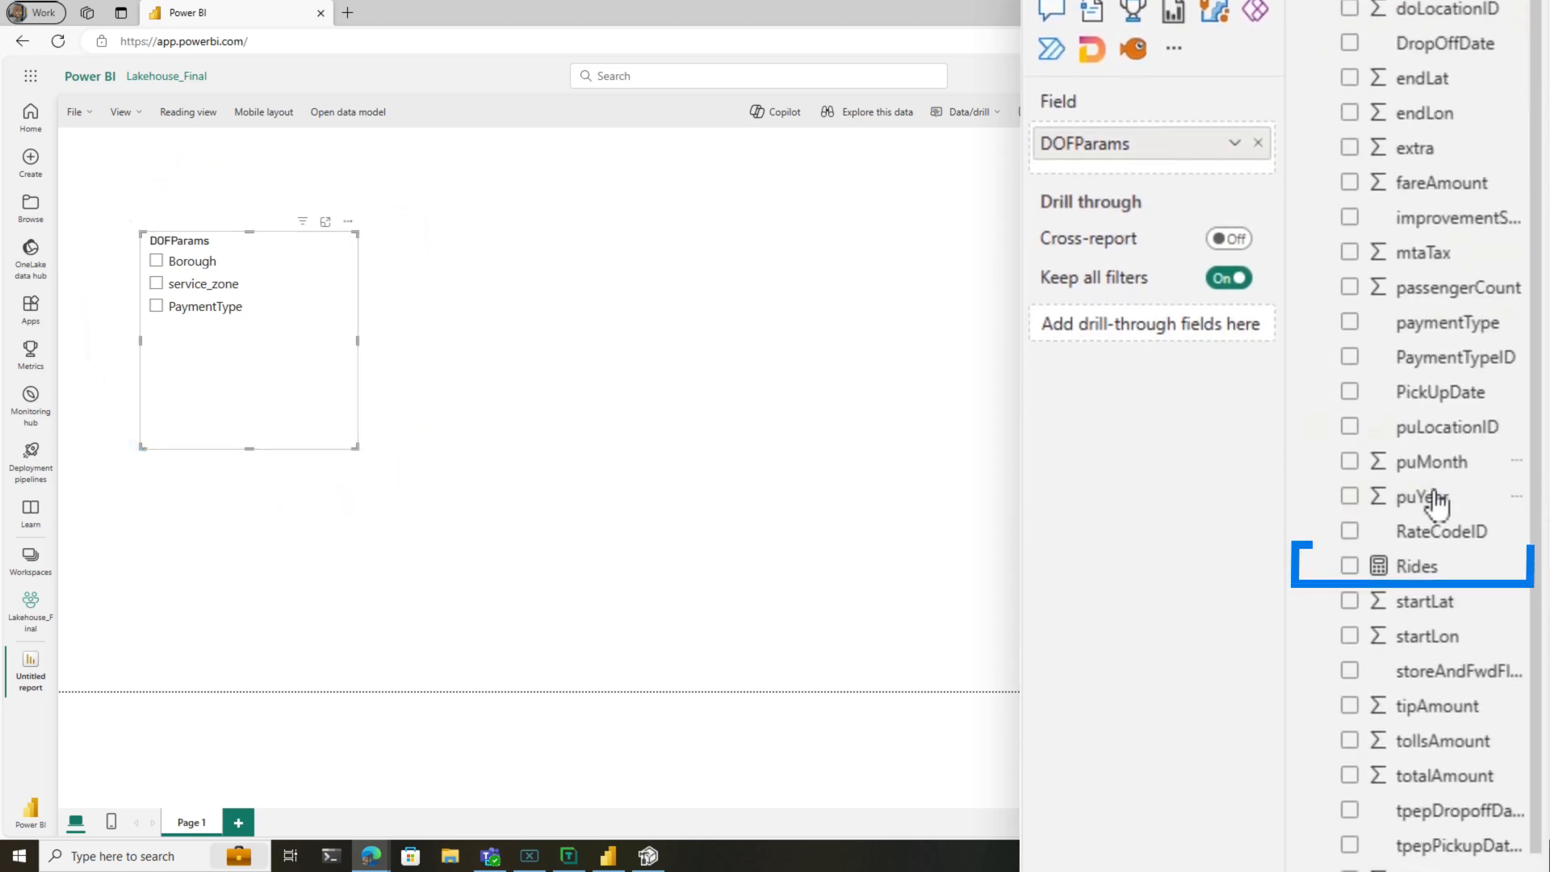
left_click(1350, 567)
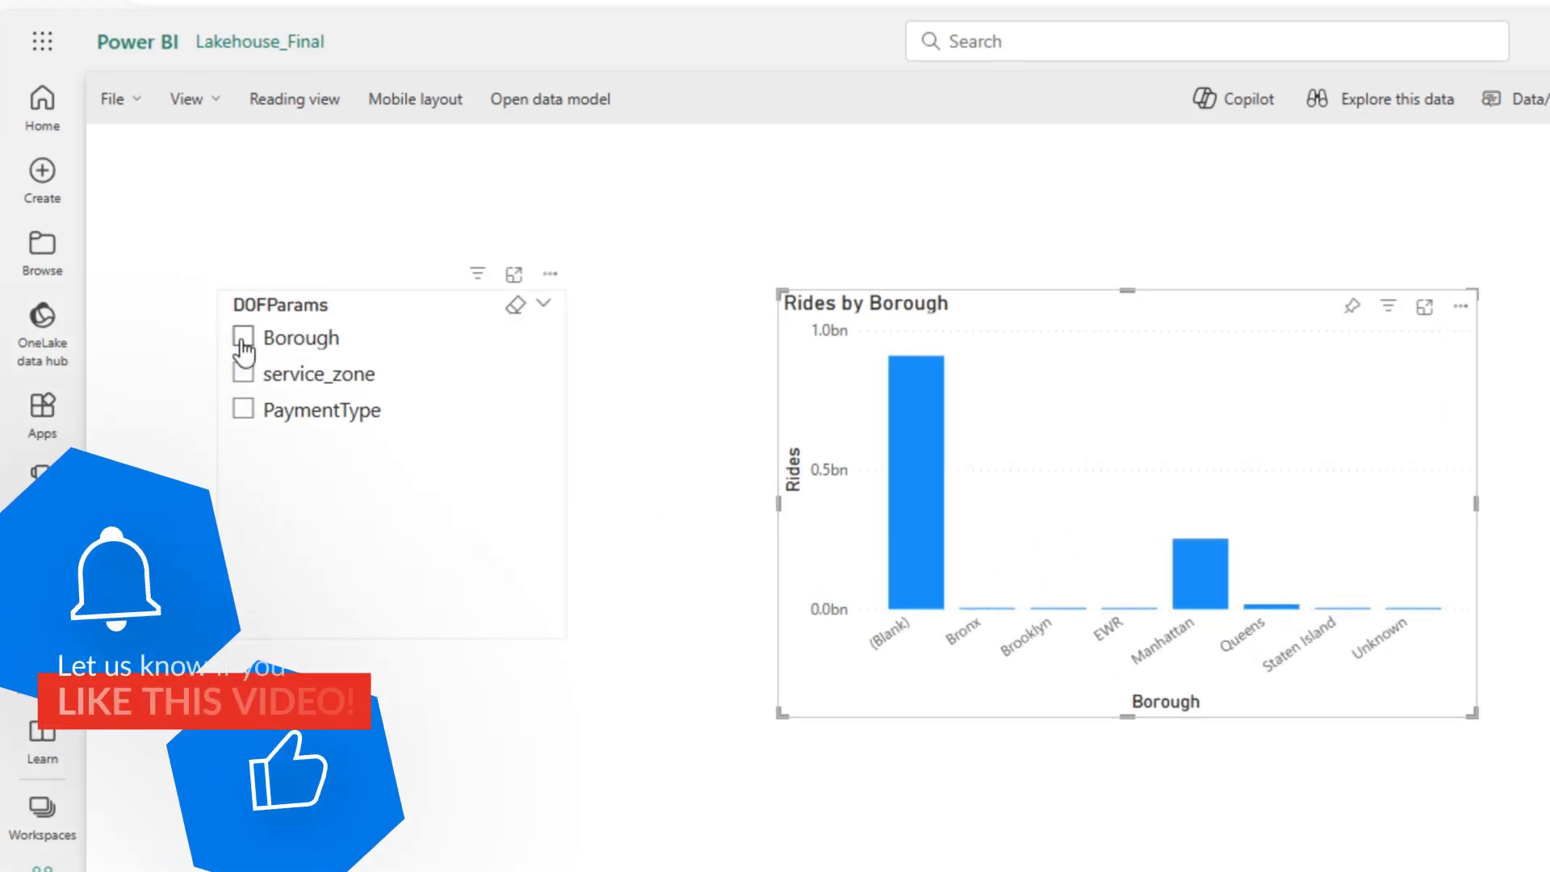
- Switch the Rides chart between Borough, service_zone and PaymentType via the slicer
left_click(239, 373)
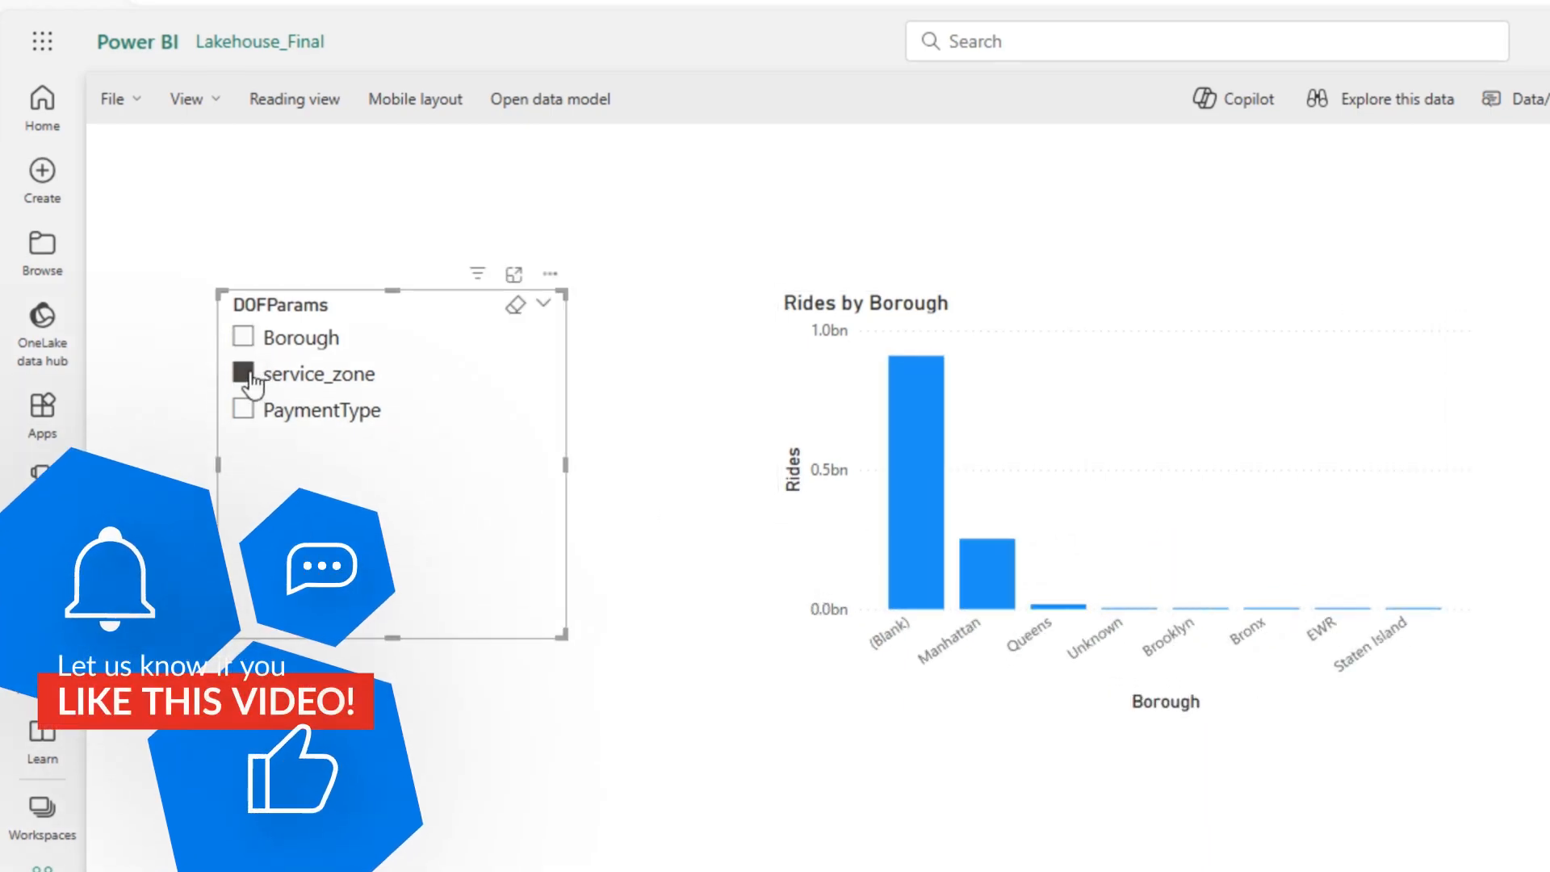
left_click(239, 373)
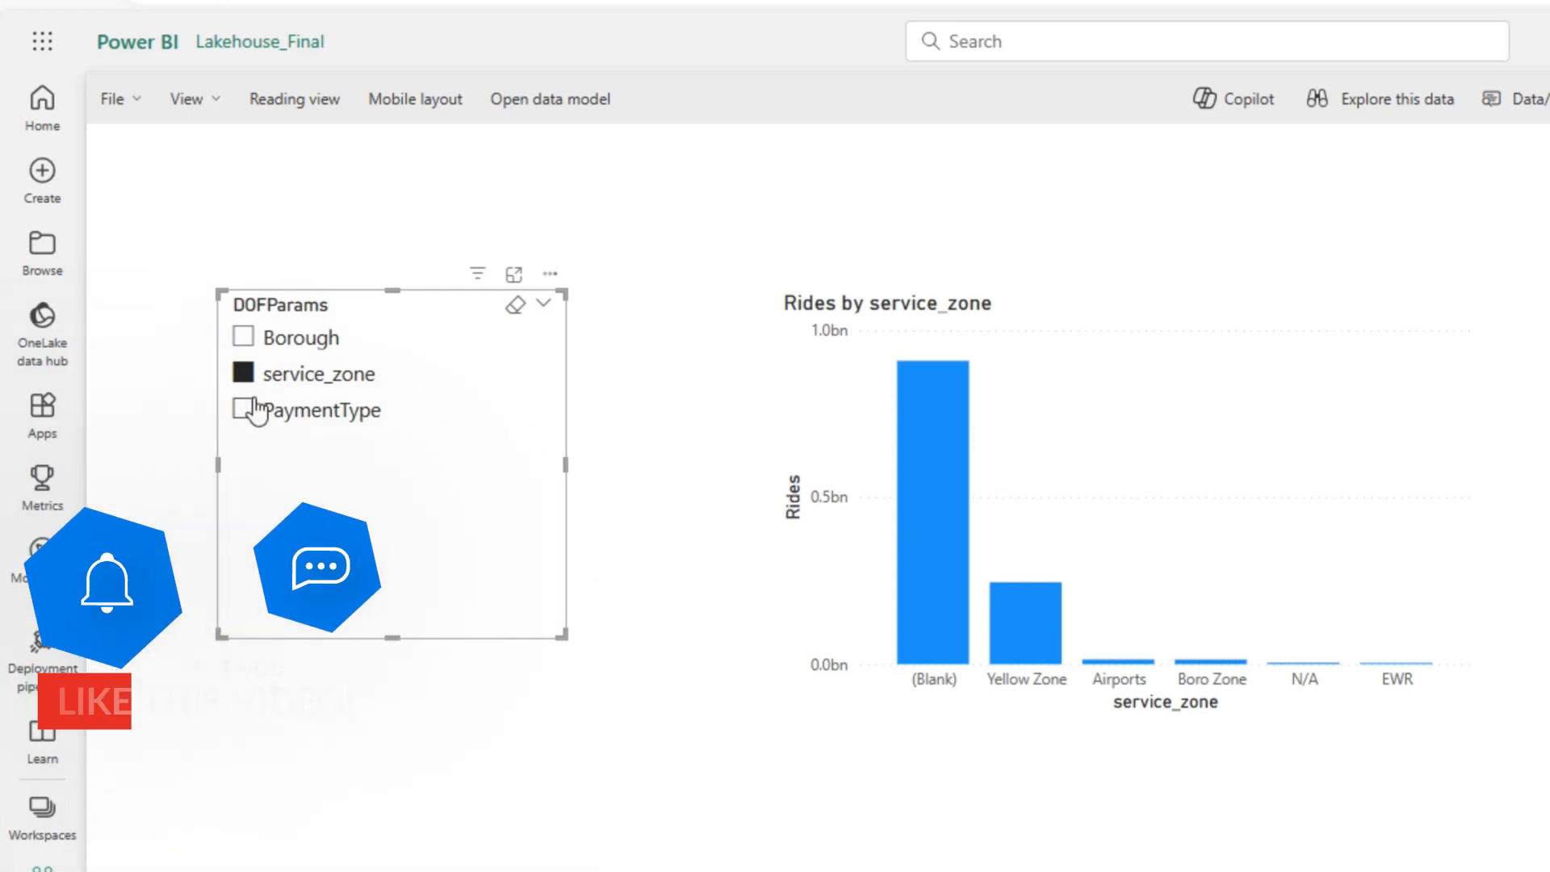
left_click(244, 409)
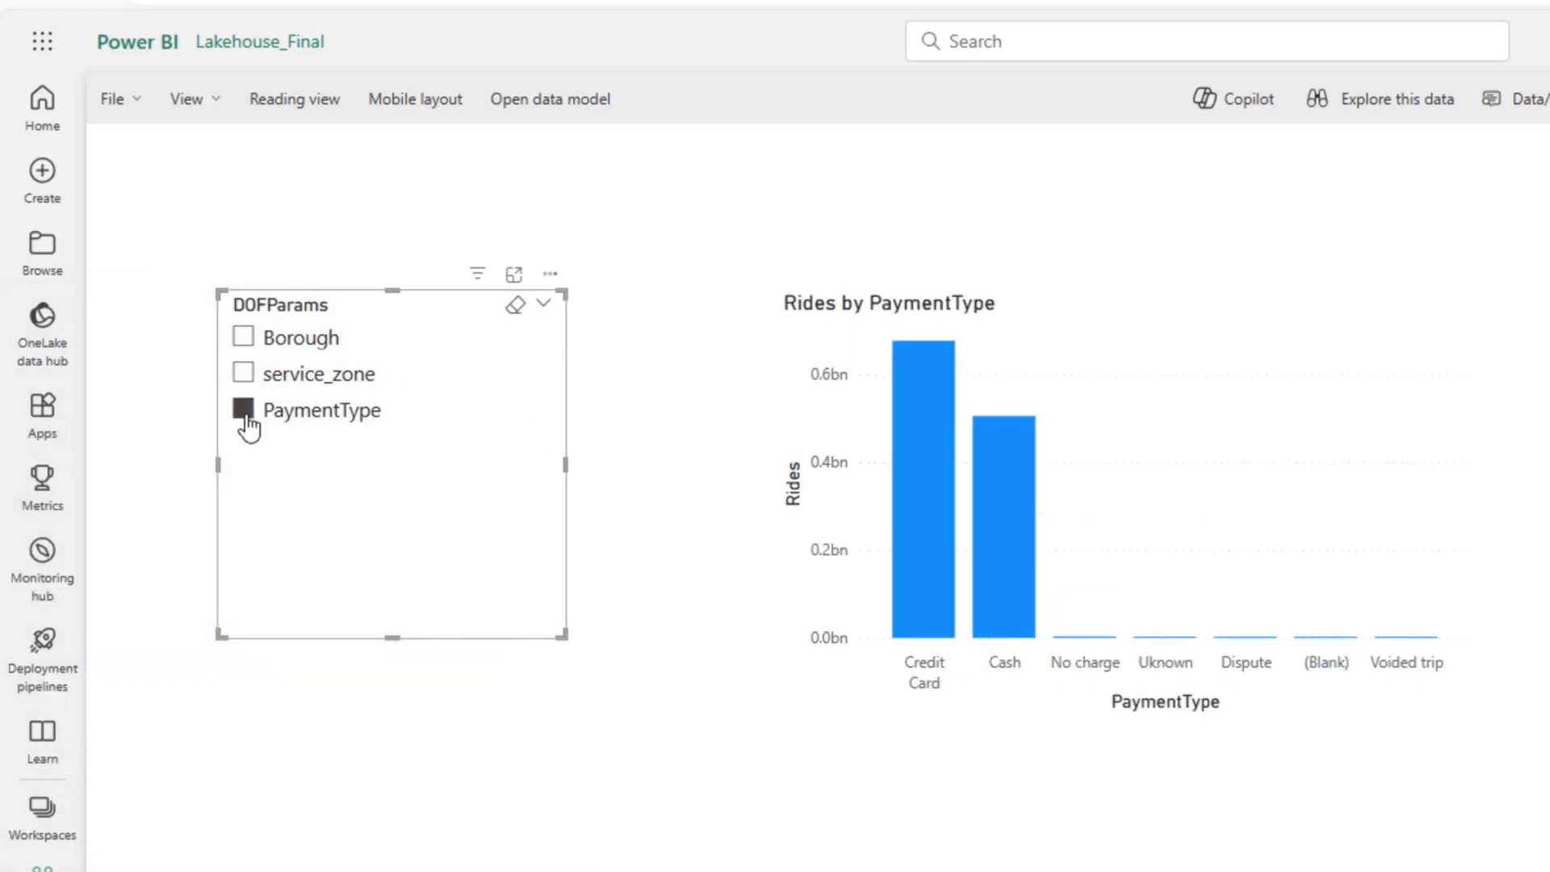